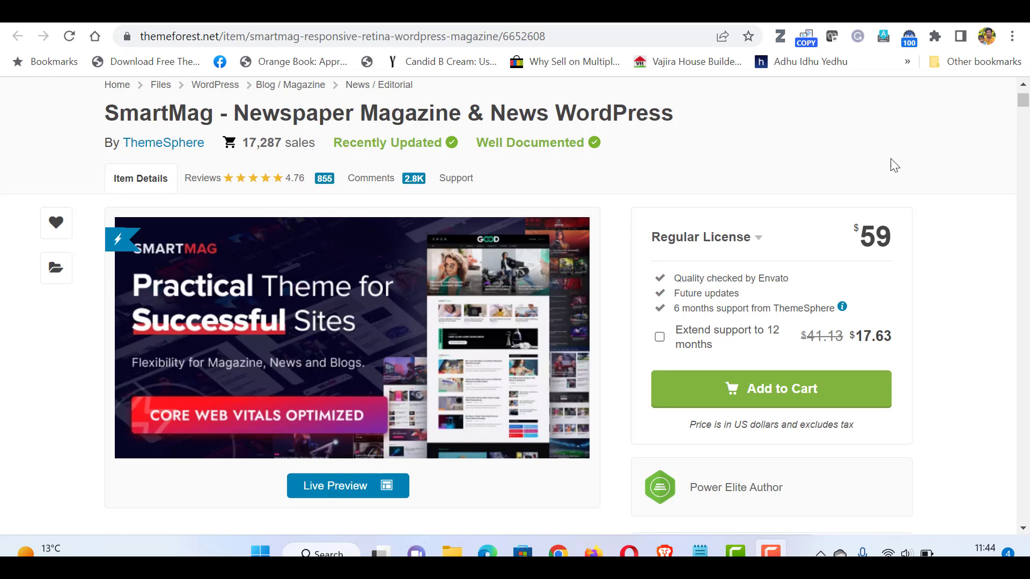
Step: Launch the SmartMag live preview and browse down through its Unique Designs demo grid
left_click(348, 486)
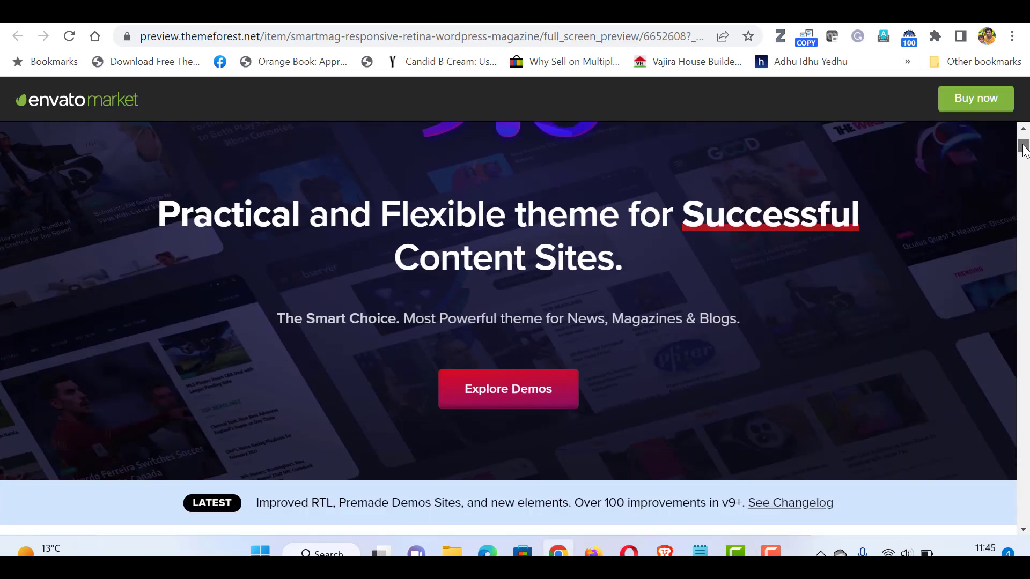
scroll("down", 3)
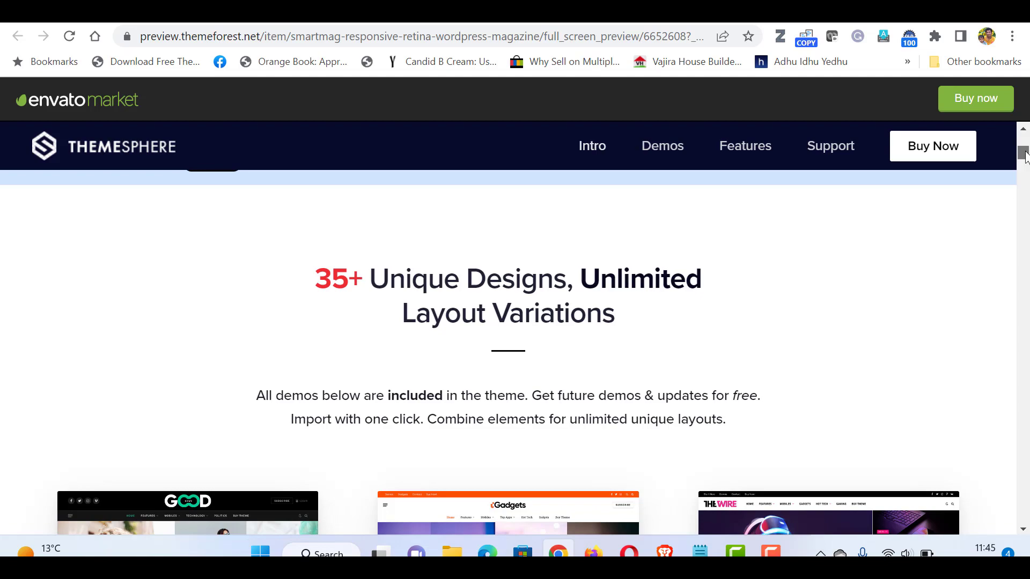
scroll("down", 3)
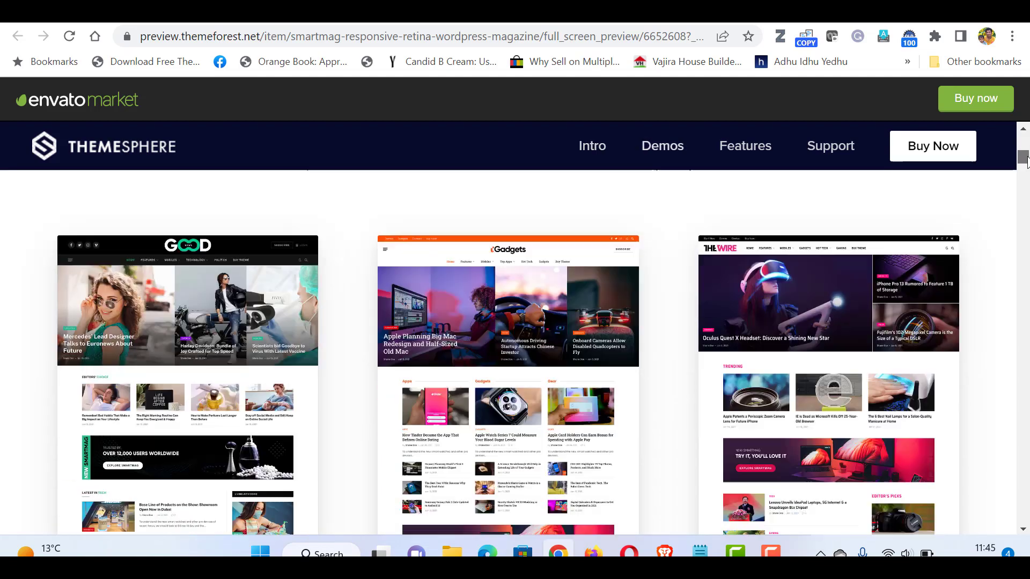
scroll("down", 3)
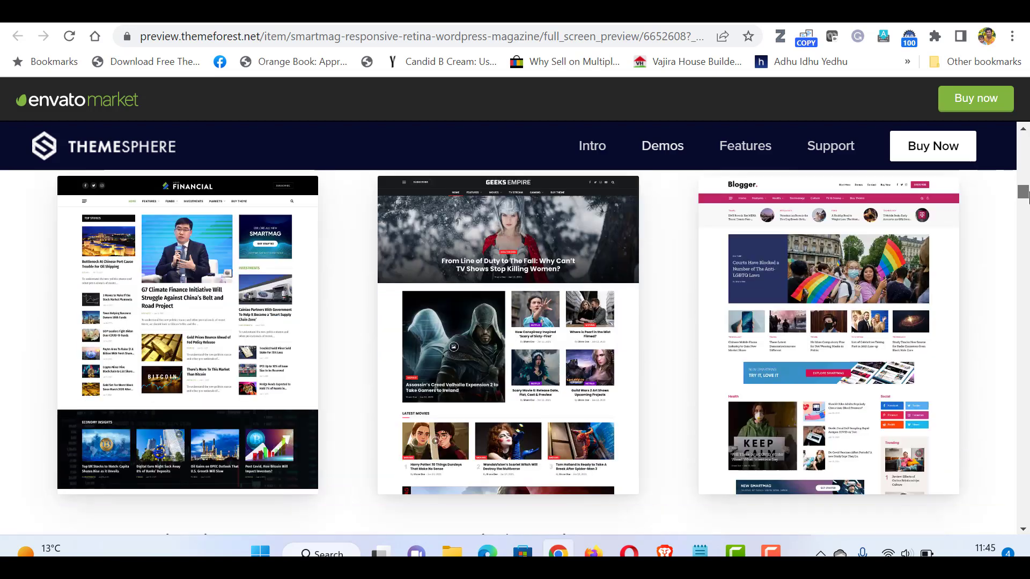
scroll("down", 3)
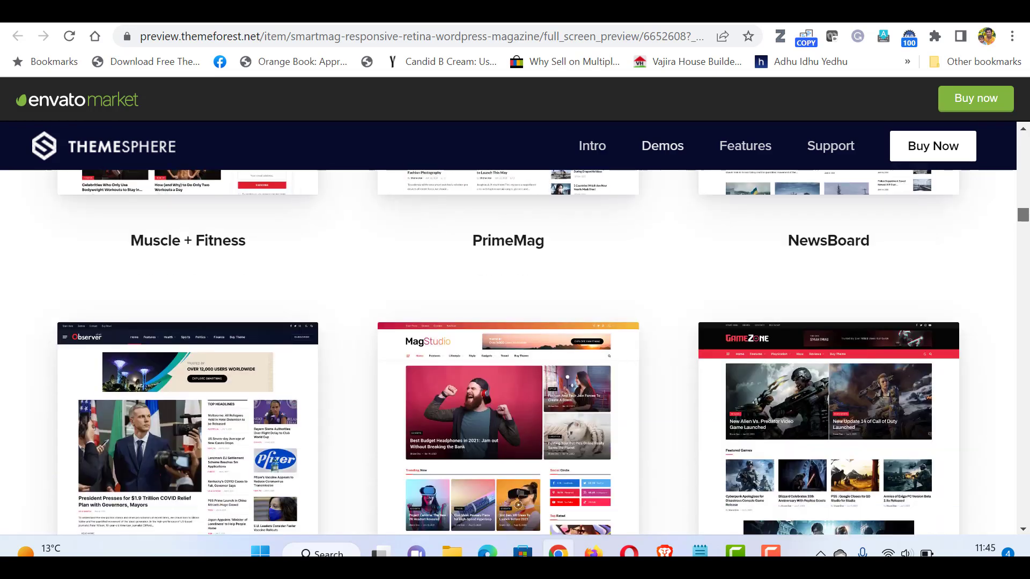
scroll("down", 3)
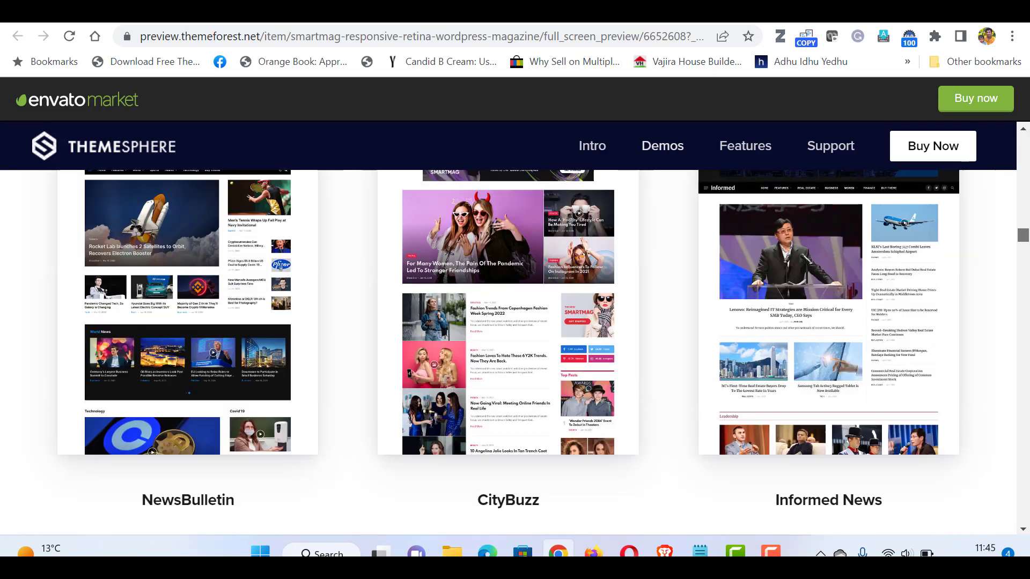
scroll("down", 3)
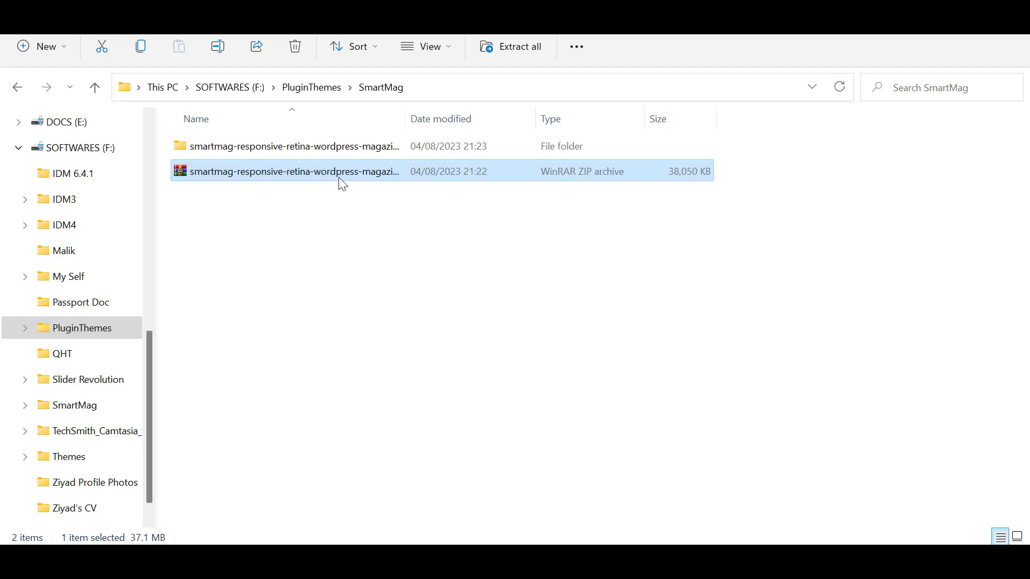
mouse_move(660, 177)
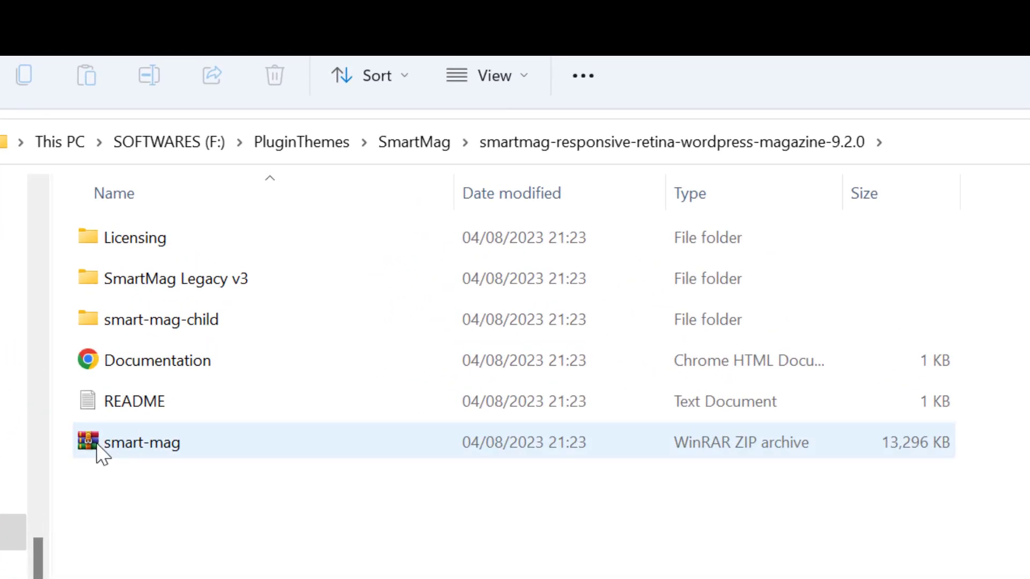
mouse_move(881, 475)
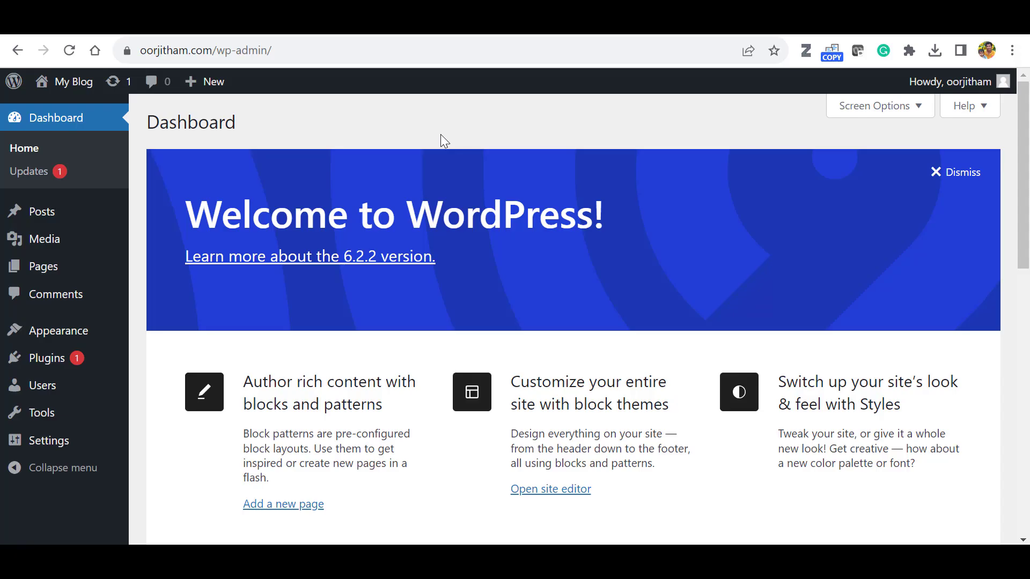
mouse_move(232, 36)
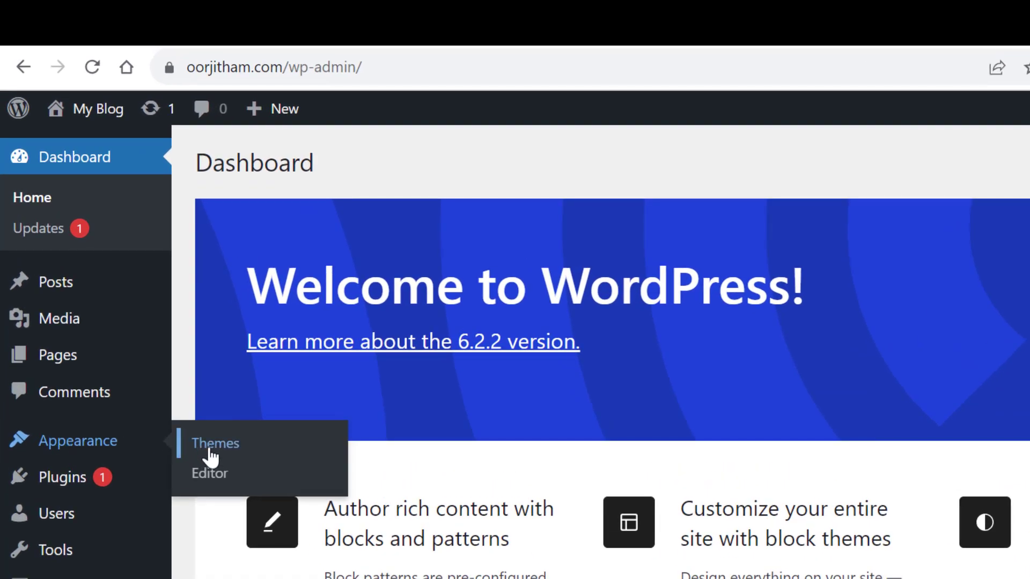
Step: Reach the theme upload area under Appearance > Themes > Add New
left_click(215, 445)
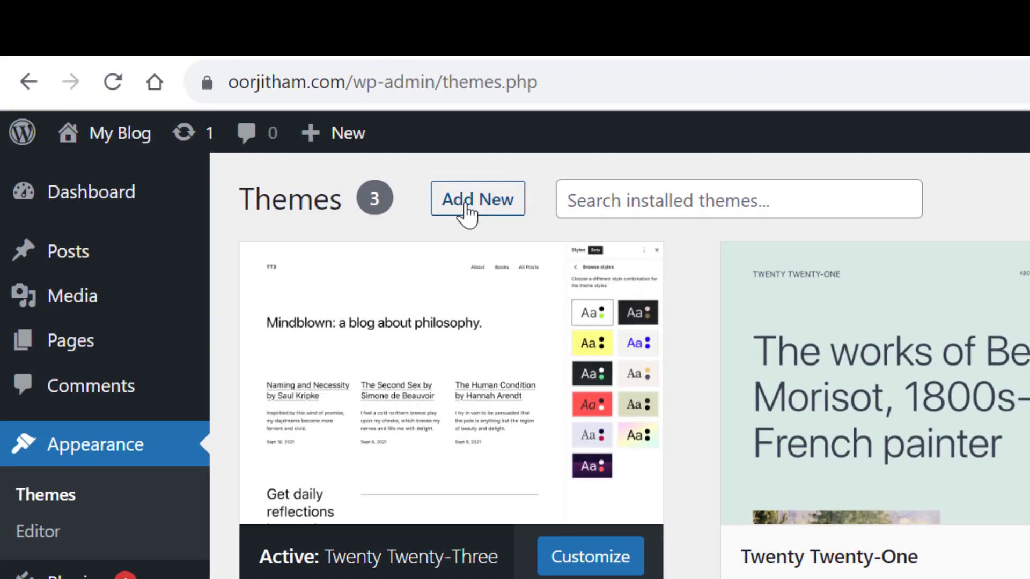
left_click(477, 198)
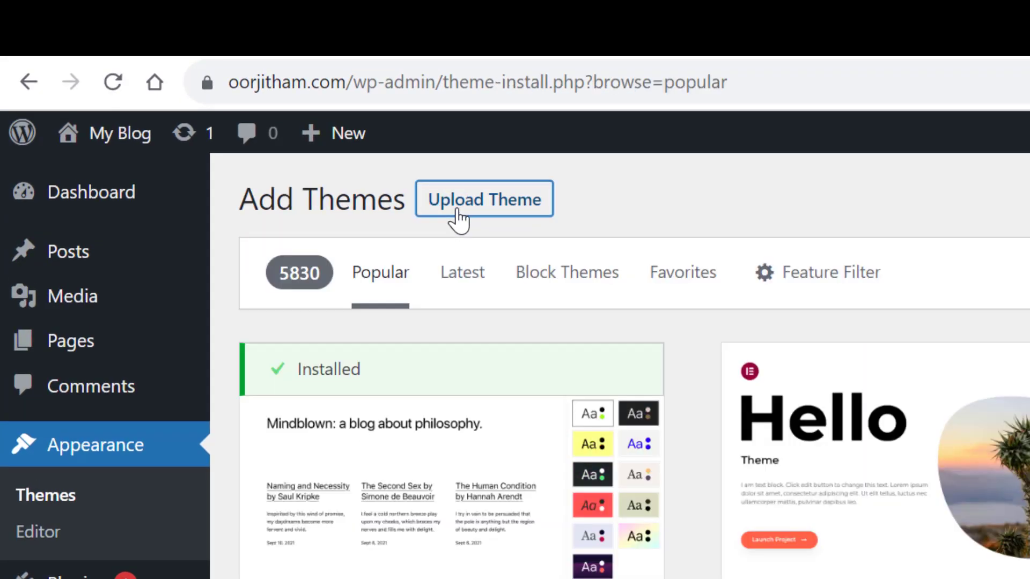
left_click(484, 199)
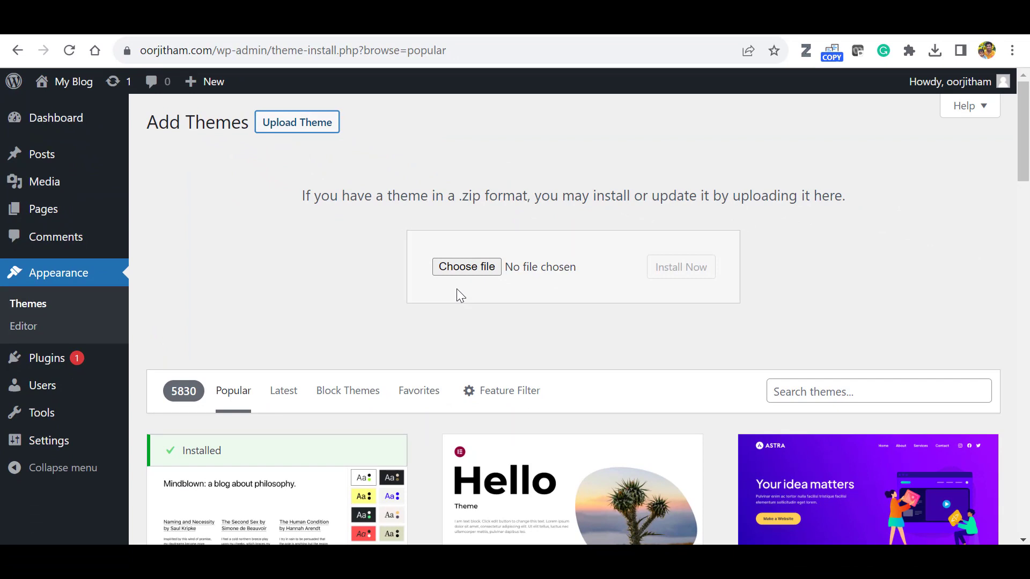
left_click(465, 266)
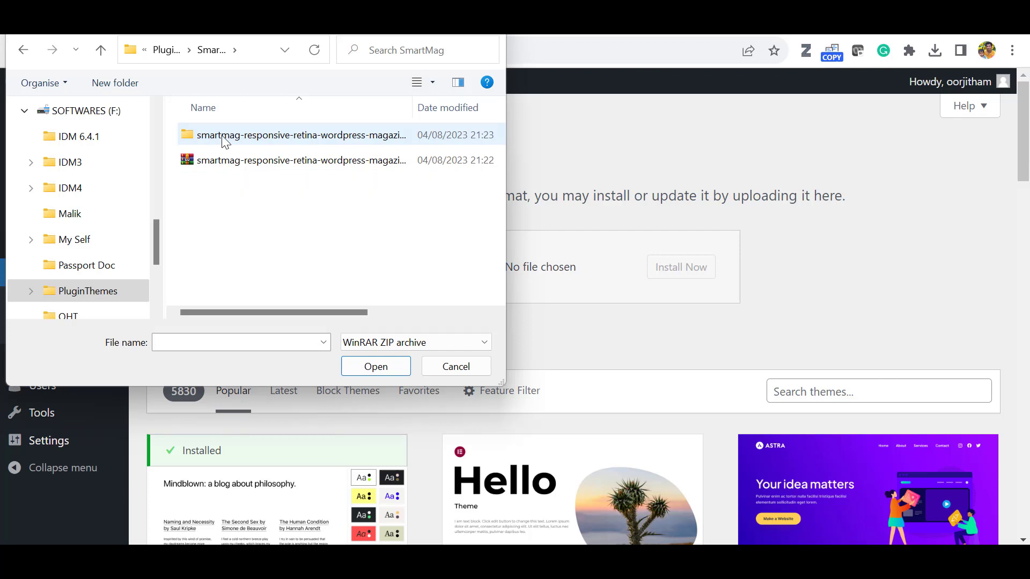
Step: Select smart-mag.zip from the extracted SmartMag folder and install it
double_click(285, 135)
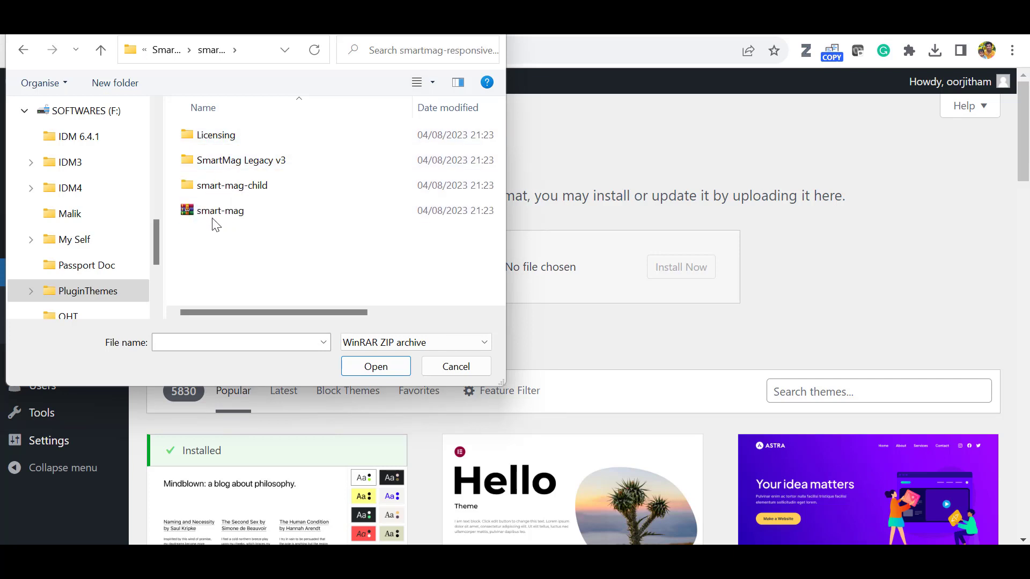
left_click(220, 210)
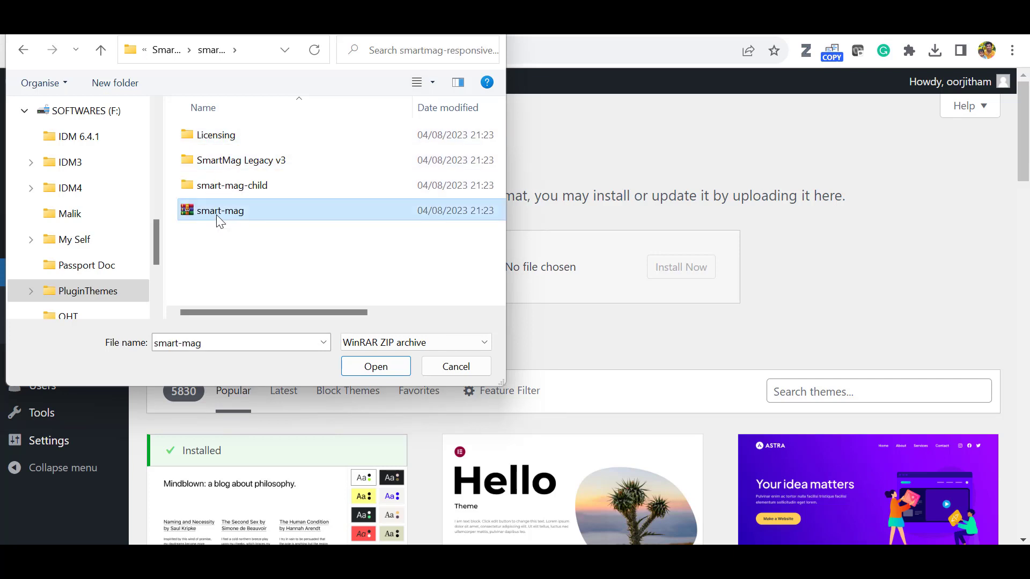
left_click(376, 367)
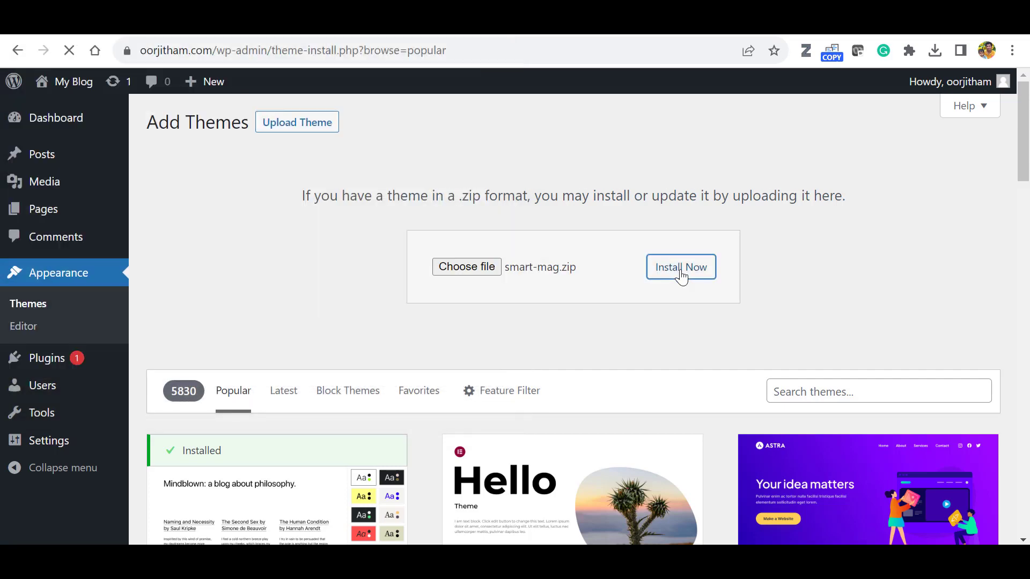
left_click(680, 268)
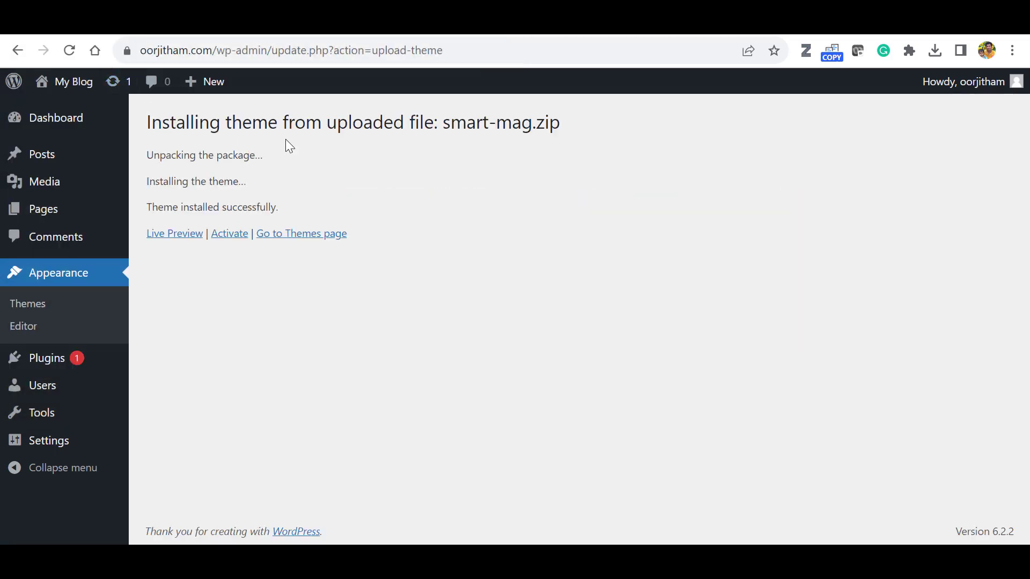
mouse_move(231, 265)
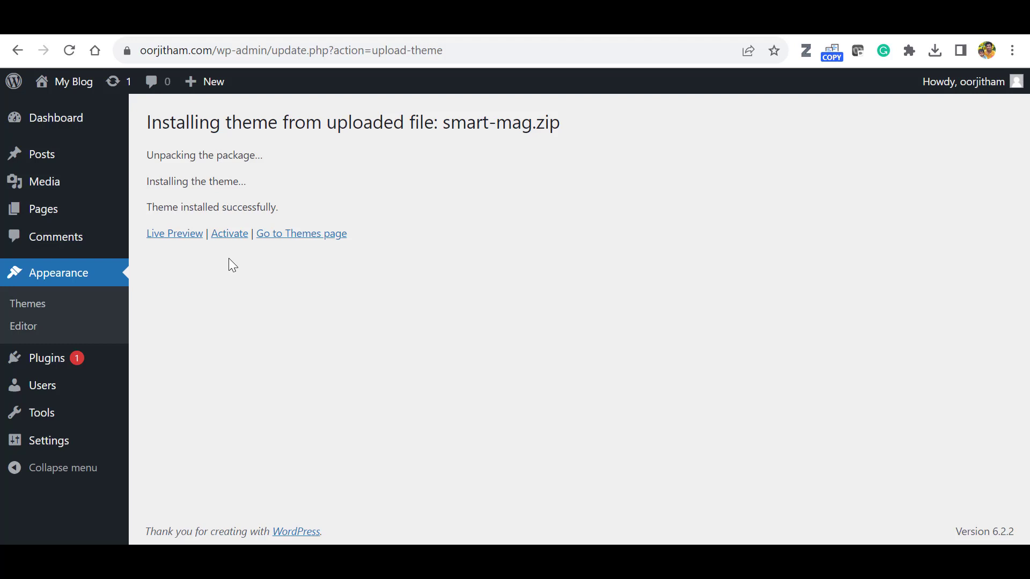
Step: Activate SmartMag so its welcome dashboard with required plugins appears
left_click(229, 234)
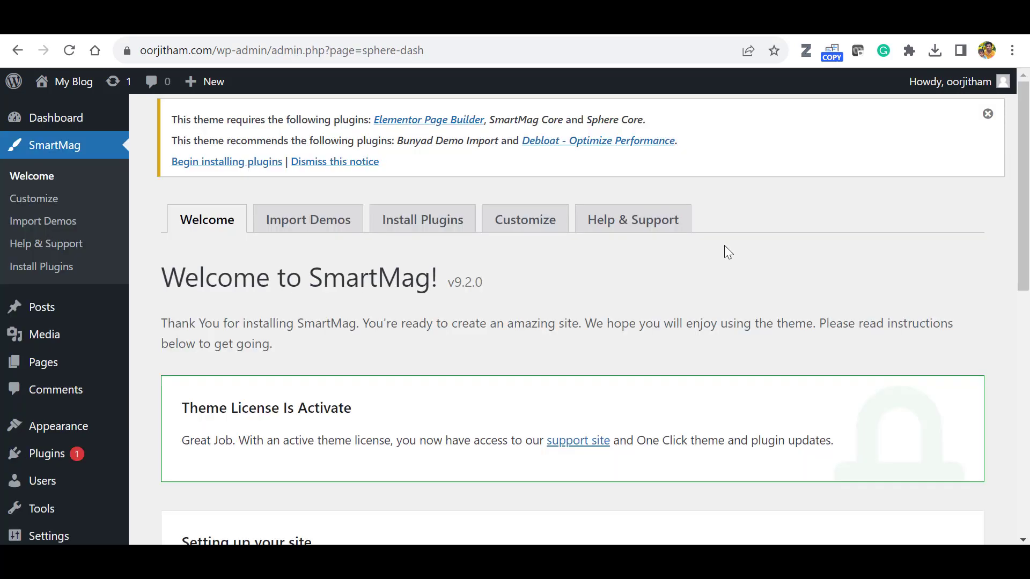
mouse_move(706, 273)
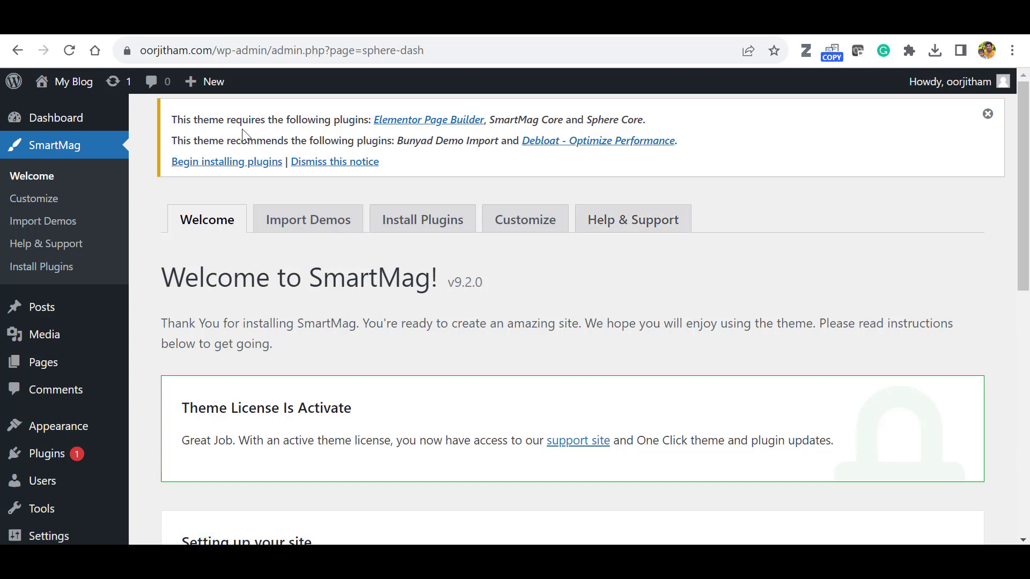
mouse_move(217, 136)
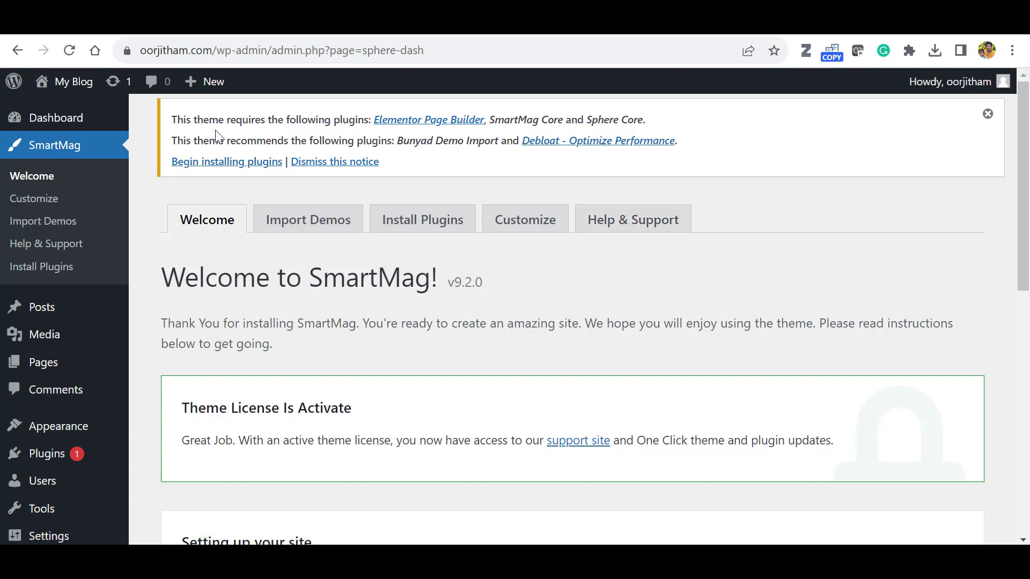
mouse_move(236, 141)
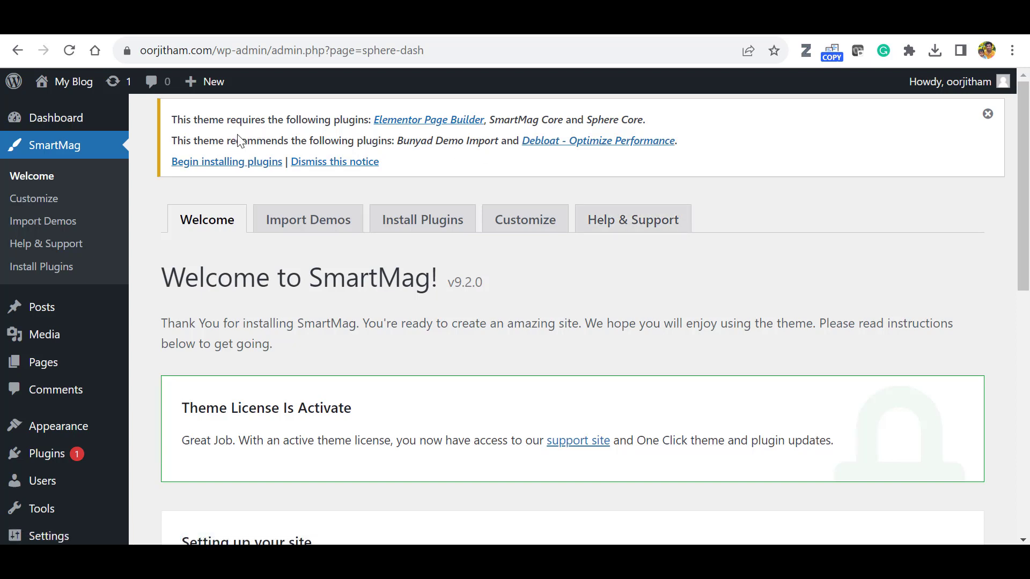
left_click(44, 221)
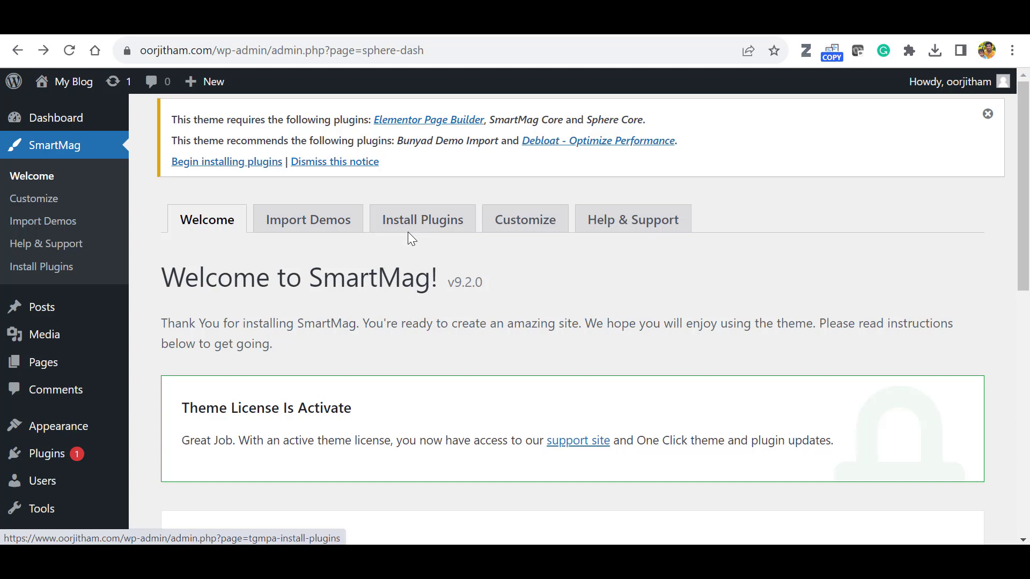
mouse_move(405, 224)
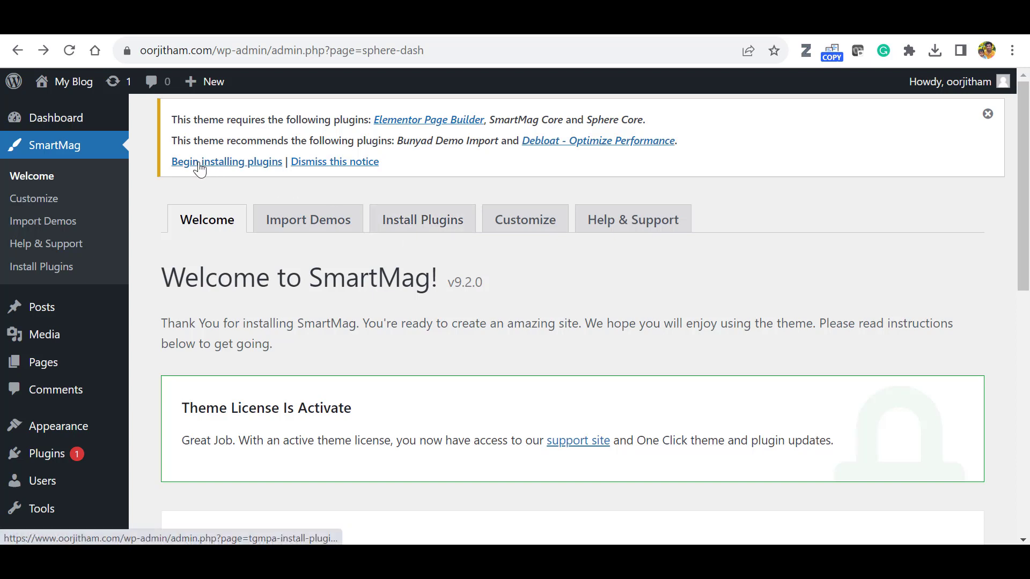
Step: Bulk-install and activate all five checked SmartMag plugins, including Elementor and SmartMag Core
left_click(228, 161)
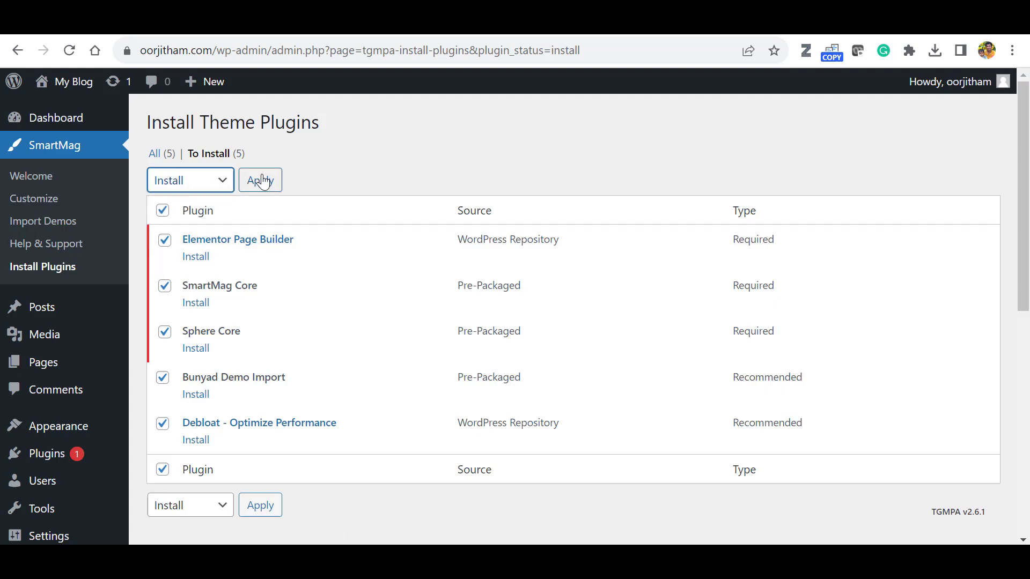
left_click(259, 180)
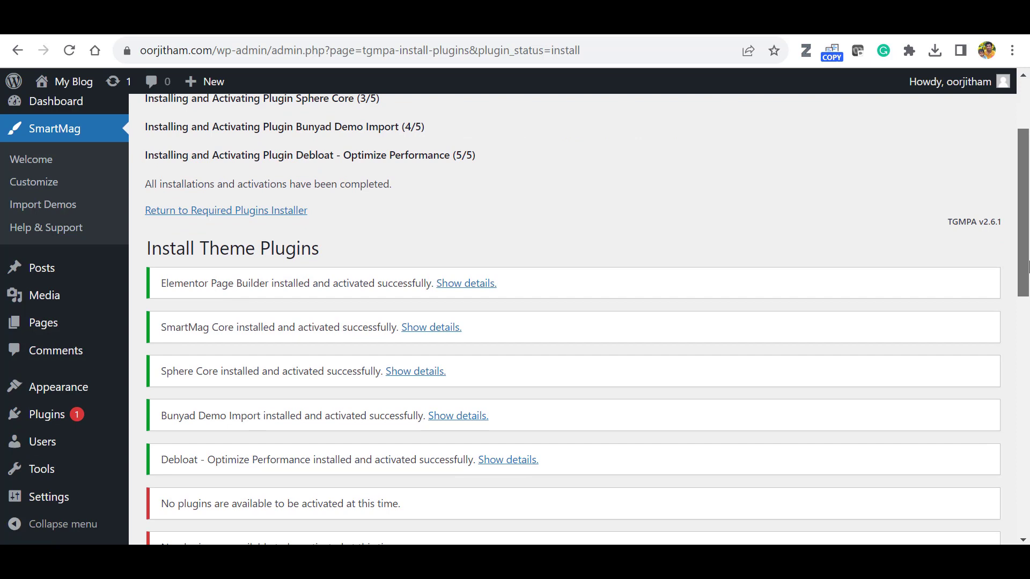
scroll("up", 3)
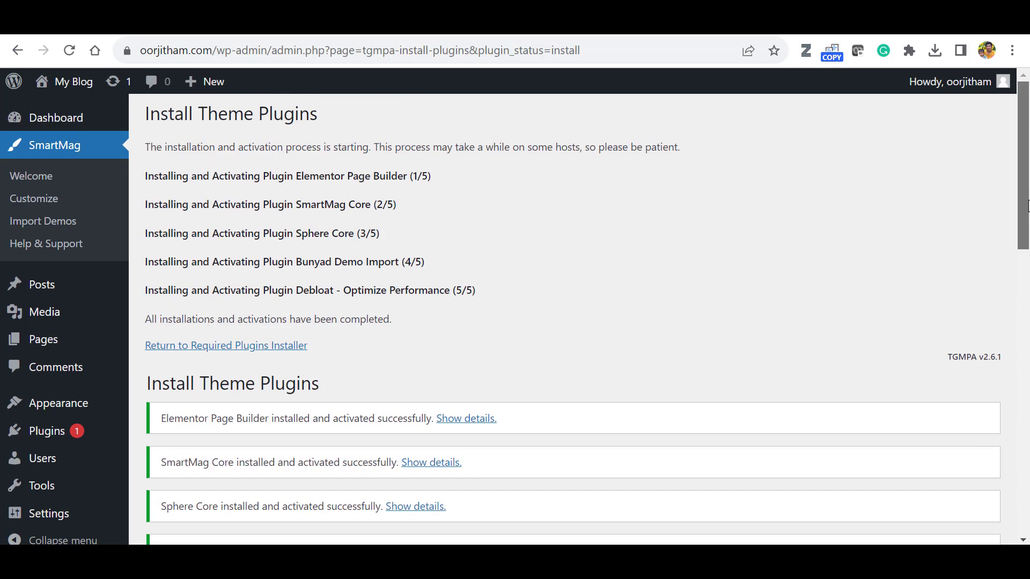
mouse_move(284, 178)
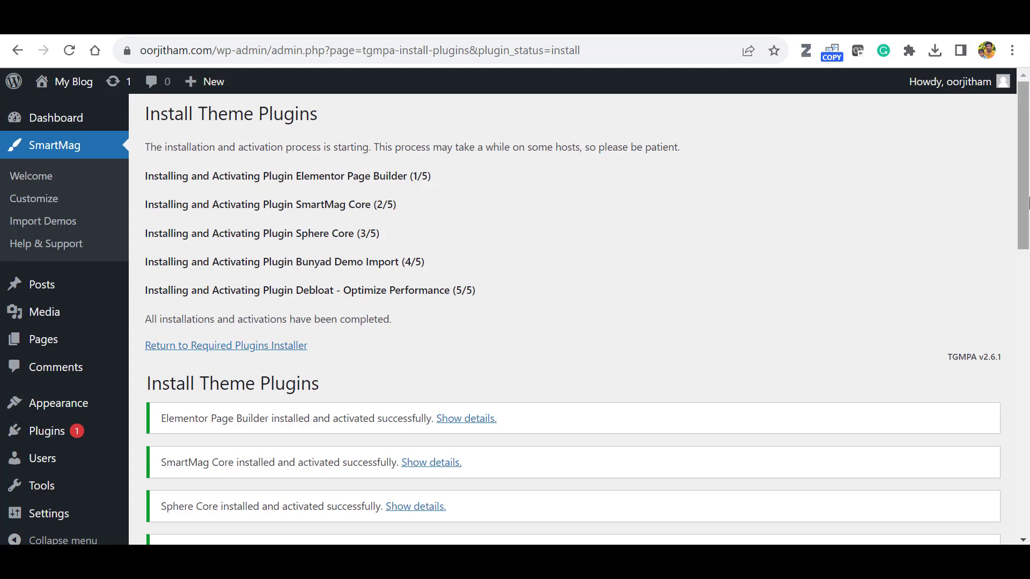
scroll("down", 3)
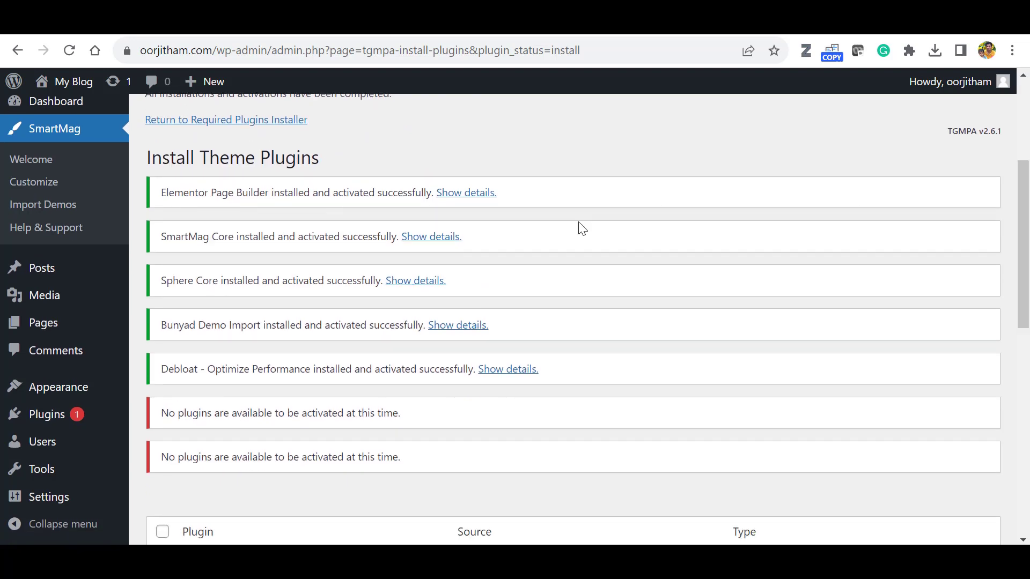
scroll("down", 3)
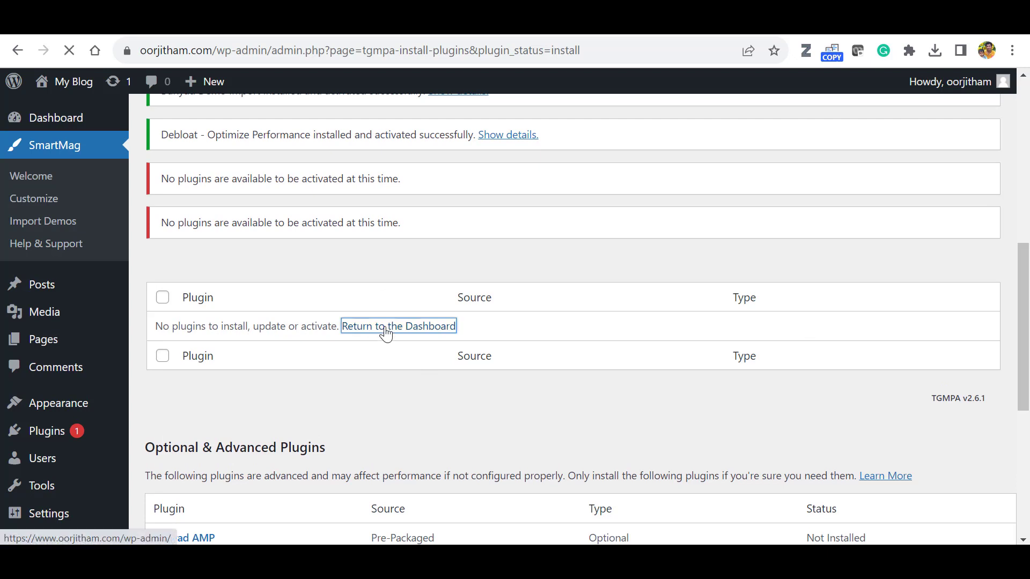
left_click(399, 326)
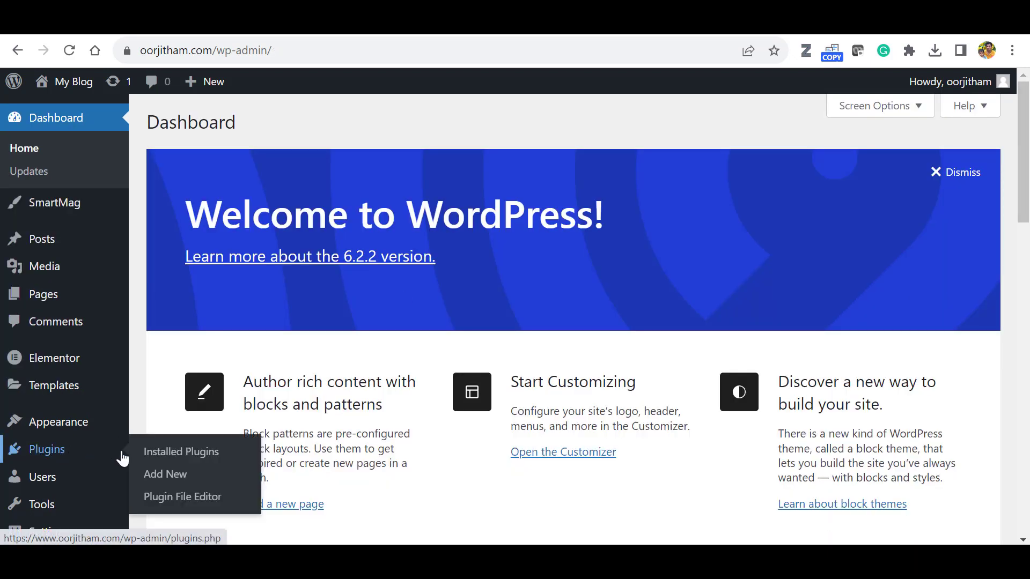
Step: View the Installed Plugins list confirming Bunyad Demo Import, Debloat, Elementor and SmartMag Core are active
left_click(46, 450)
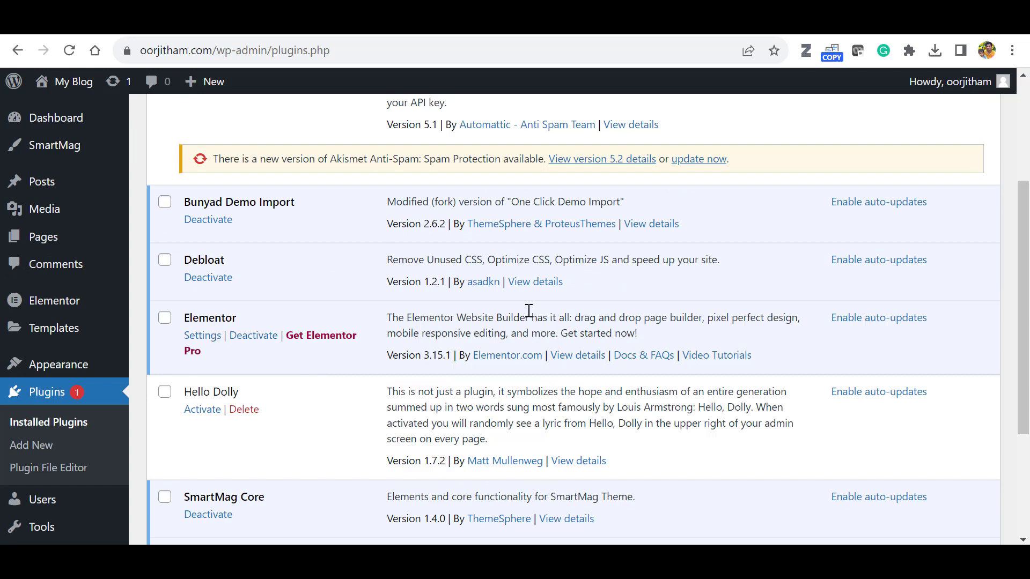
scroll("down", 3)
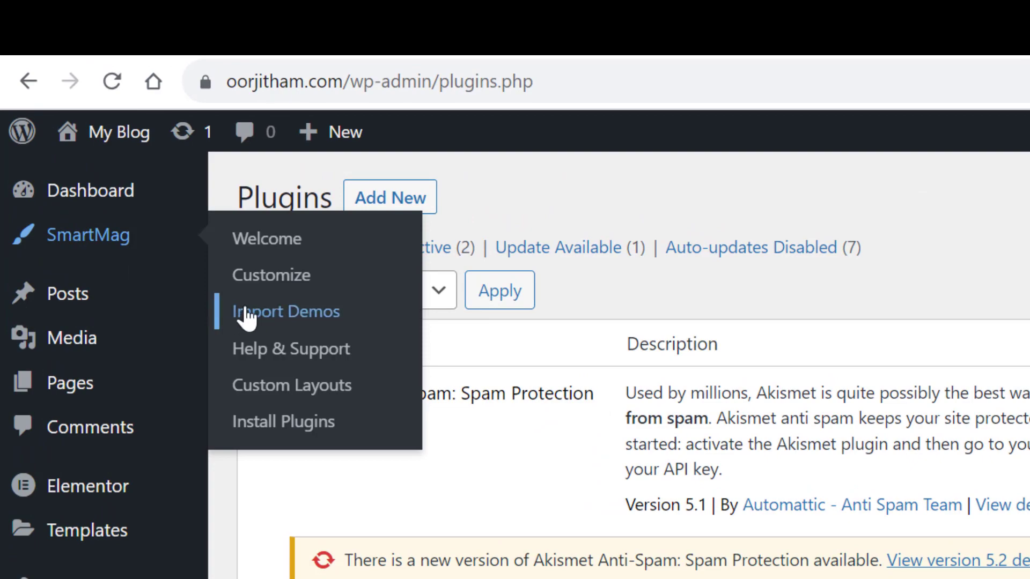
Step: In SmartMag > Import Demos, set the NewsTime demo to import Full Content
left_click(285, 311)
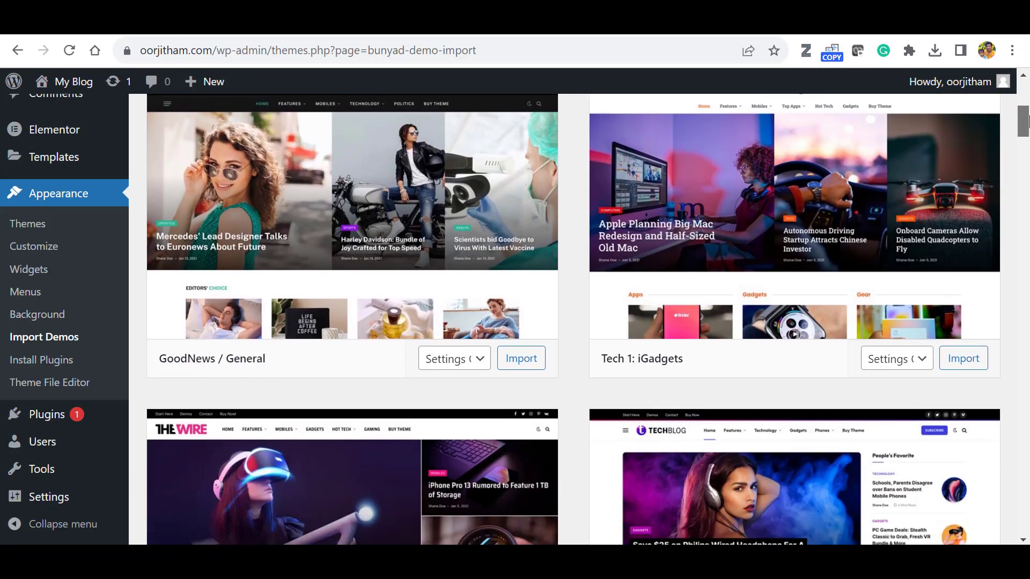
scroll("down", 3)
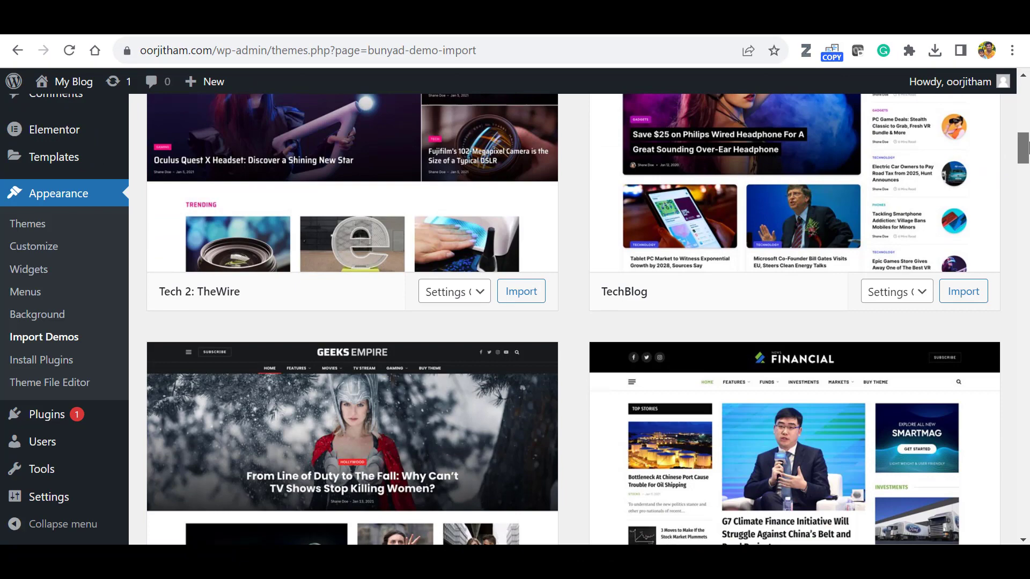
scroll("down", 3)
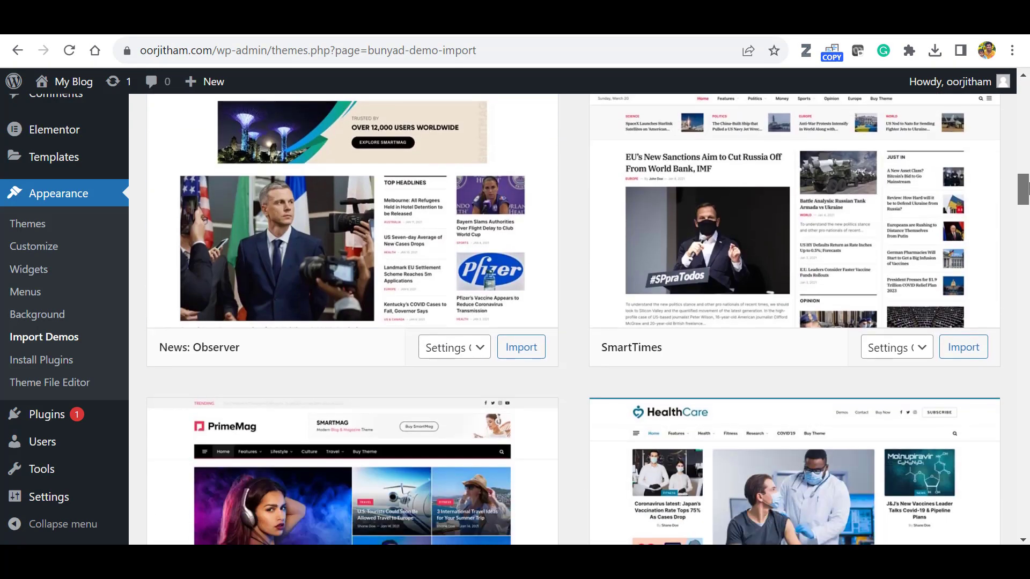
scroll("down", 3)
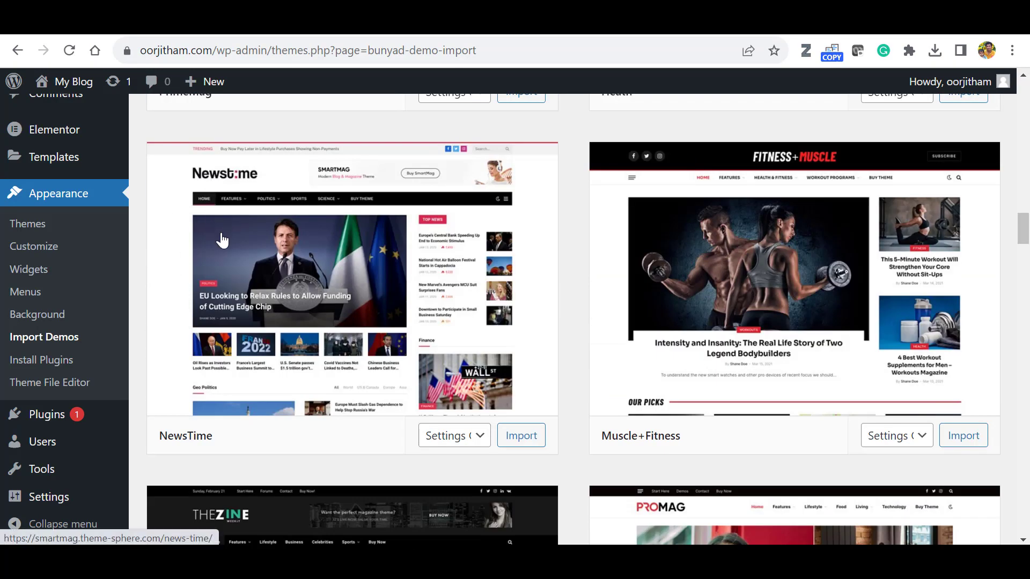
mouse_move(474, 438)
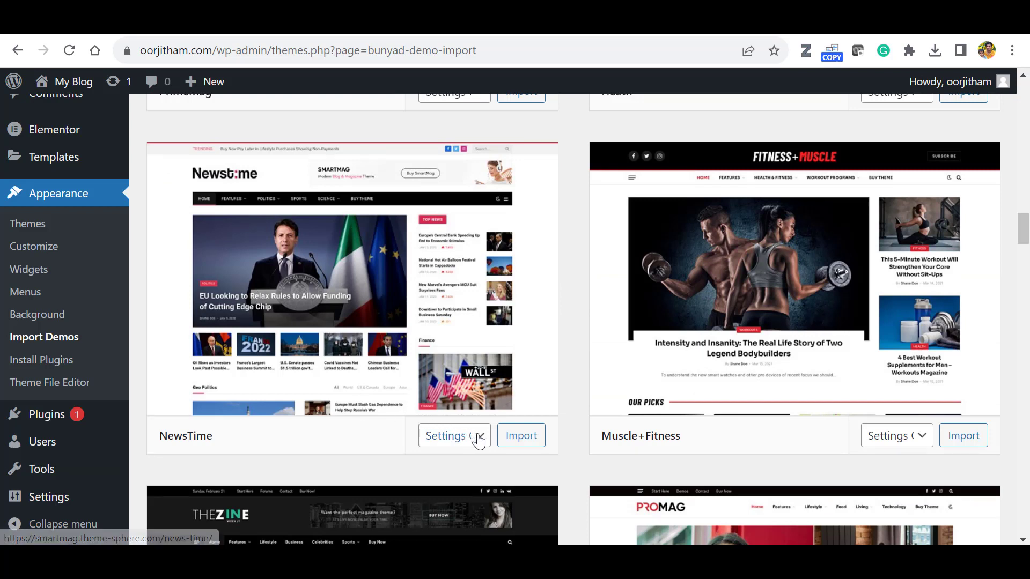
left_click(455, 435)
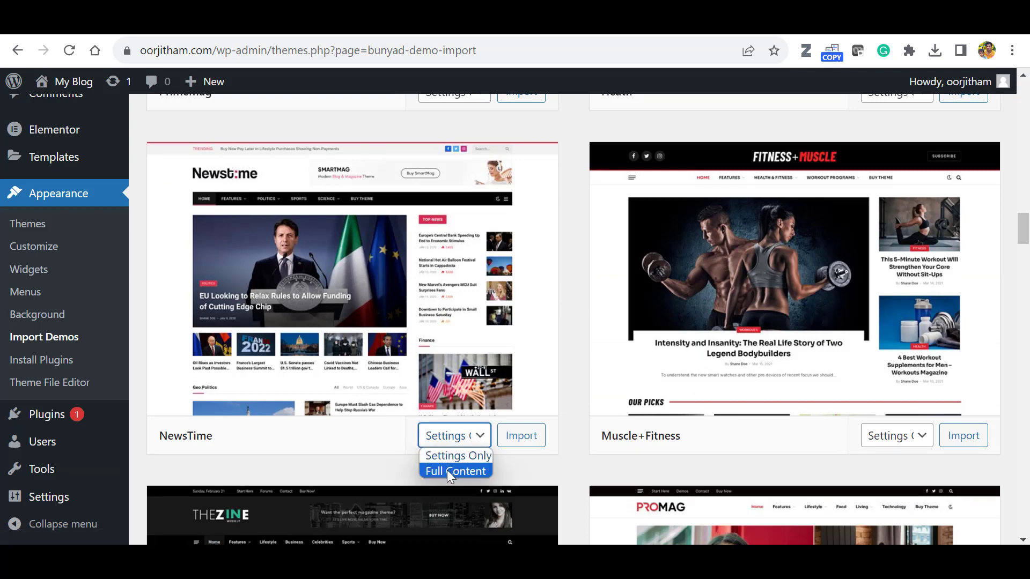
mouse_move(477, 444)
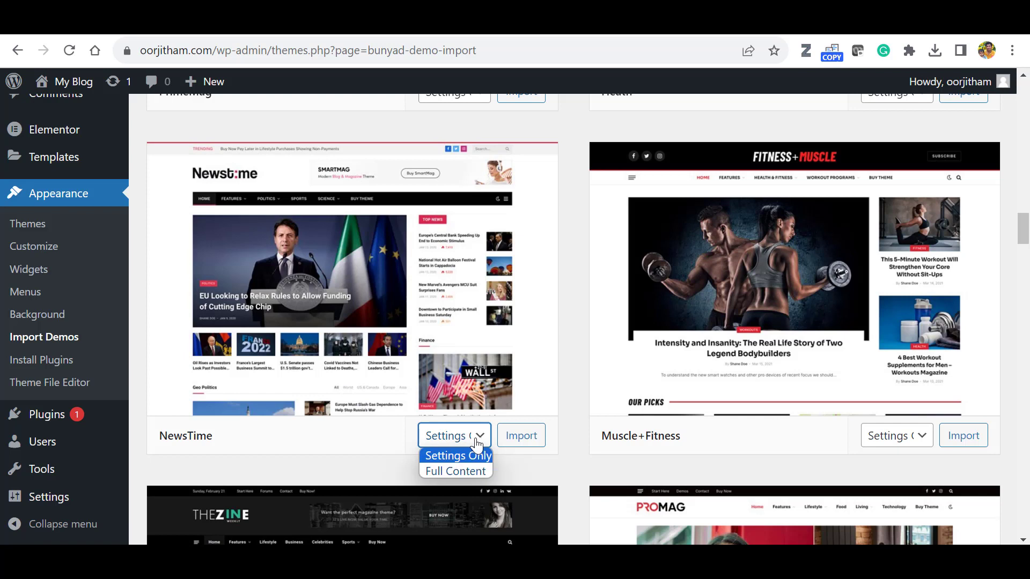
left_click(455, 471)
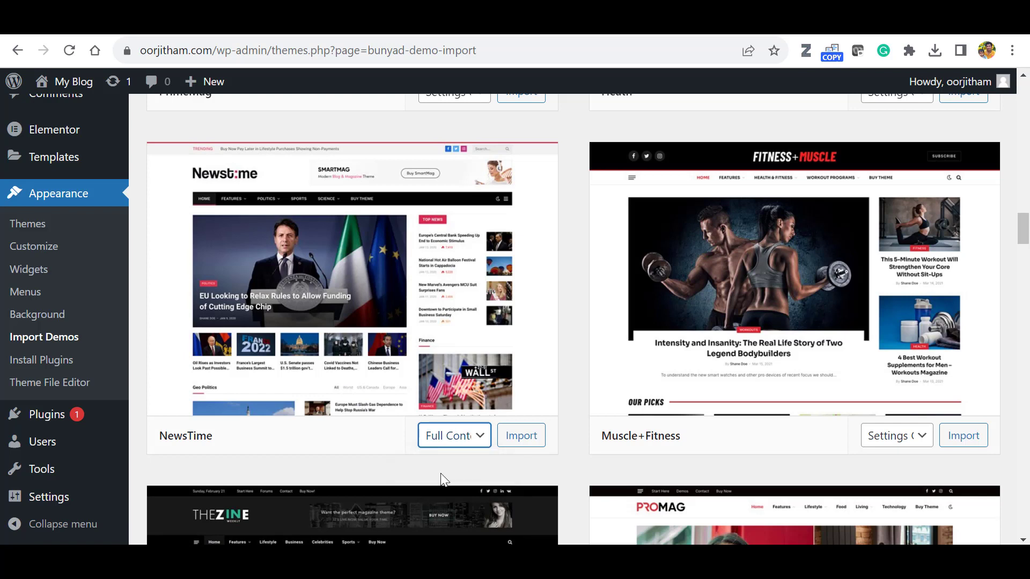
mouse_move(522, 440)
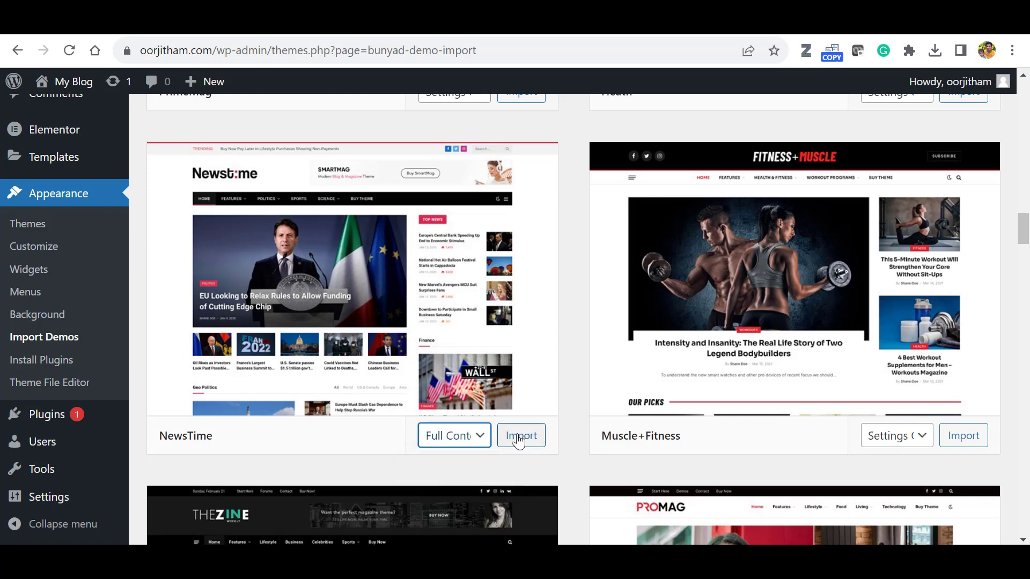
Step: Run the NewsTime full-content import until the 'Import is successful' notice appears
left_click(521, 436)
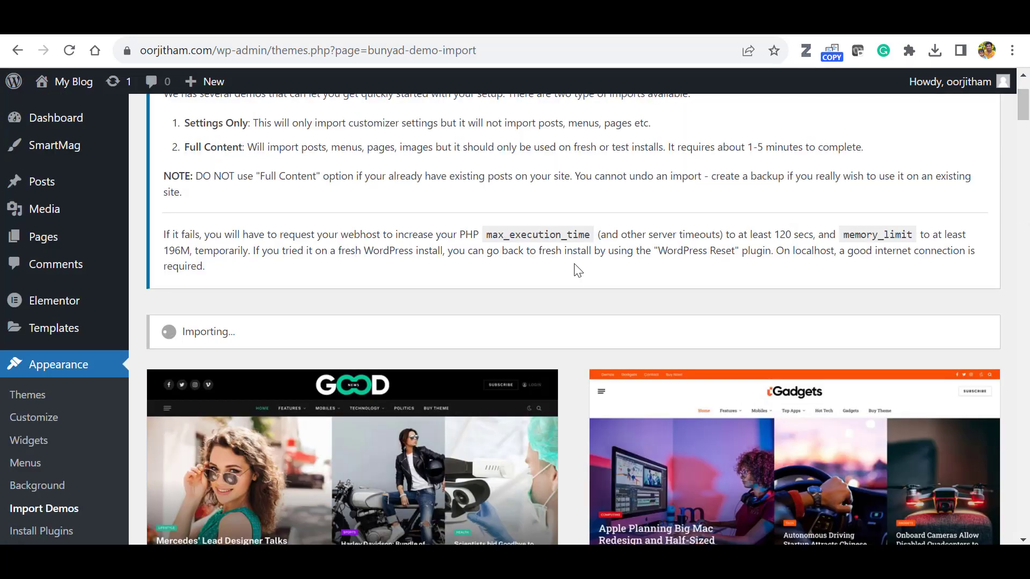
mouse_move(329, 338)
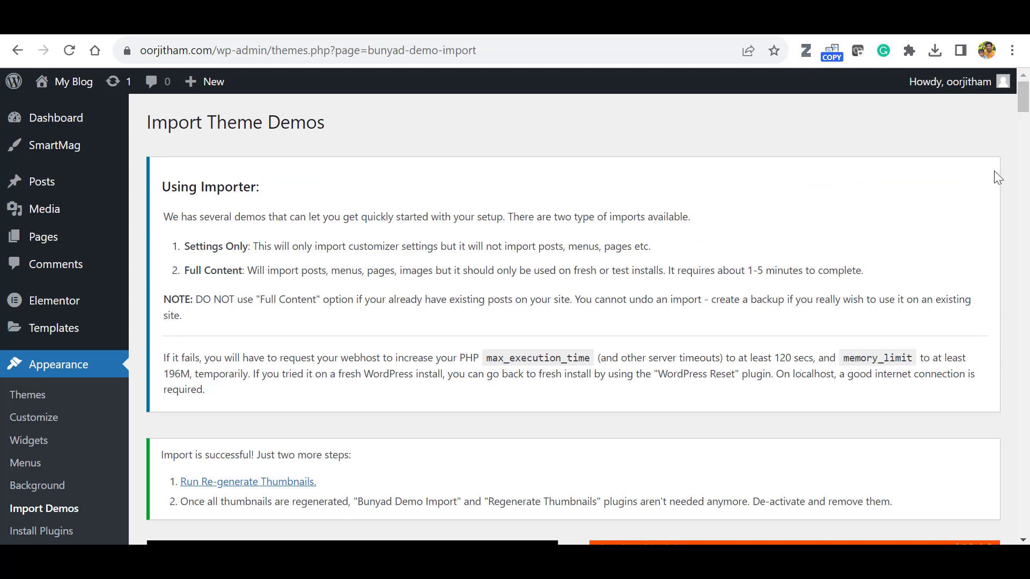
scroll("down", 3)
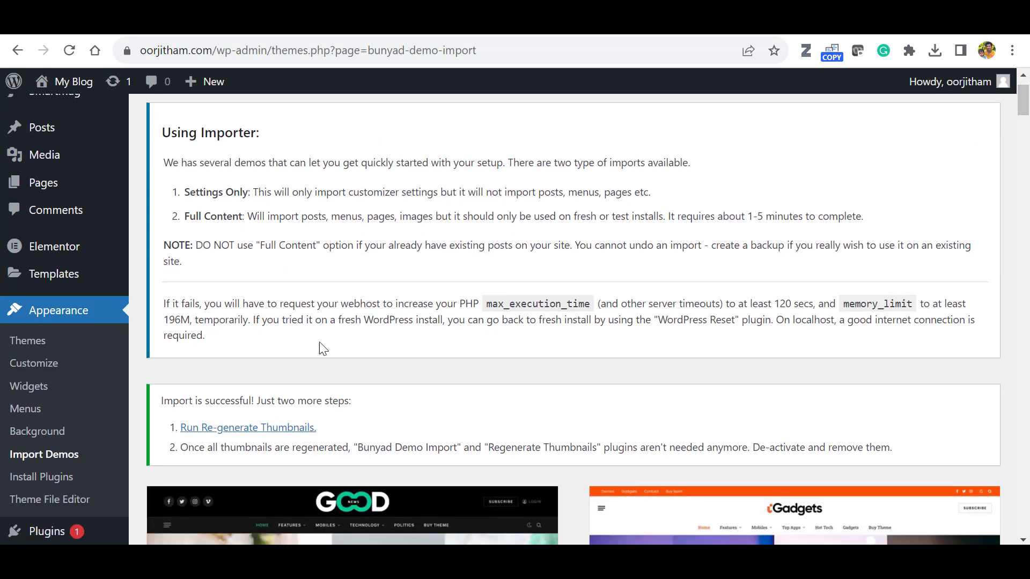
mouse_move(271, 407)
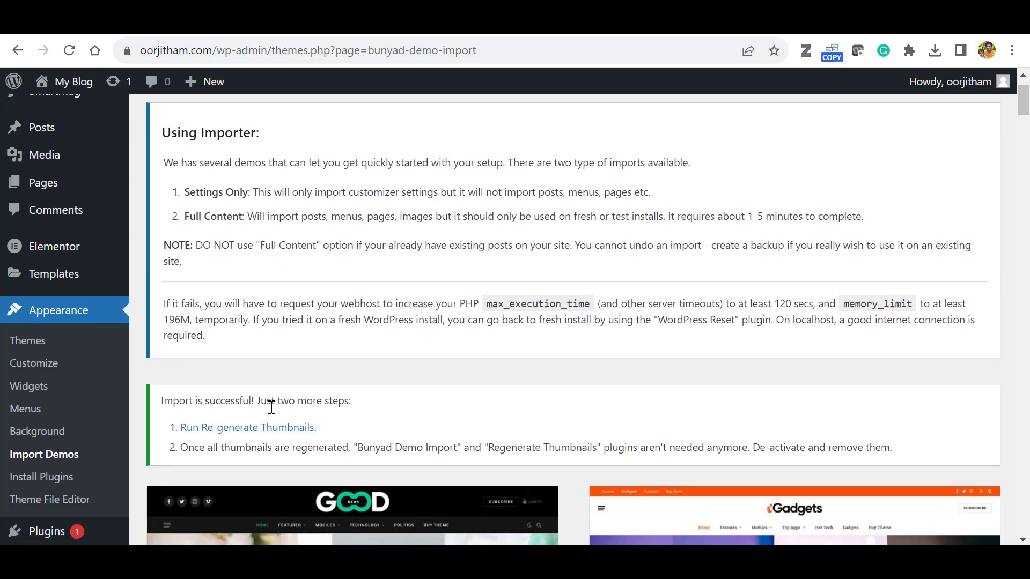
mouse_move(209, 437)
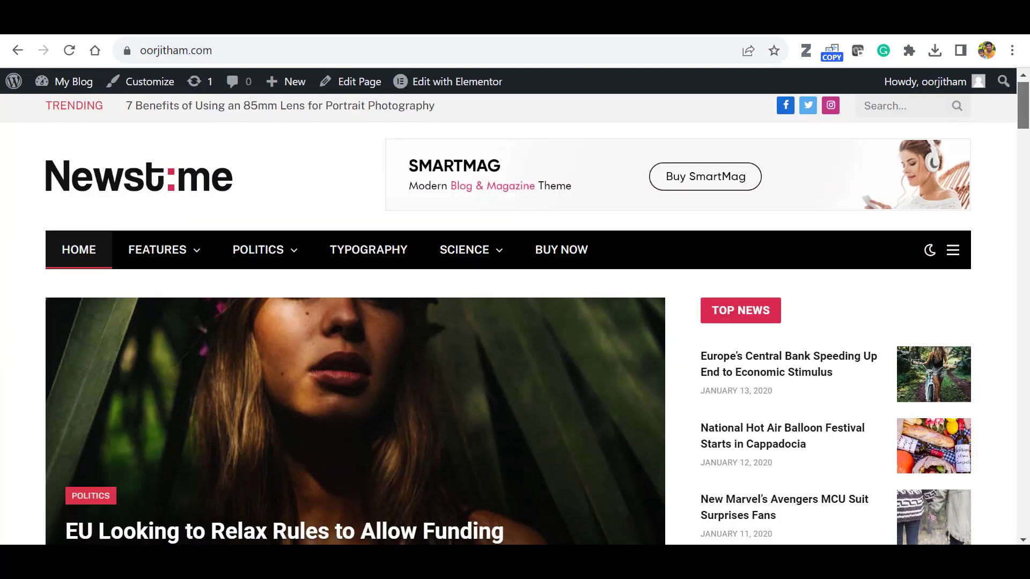
scroll("down", 3)
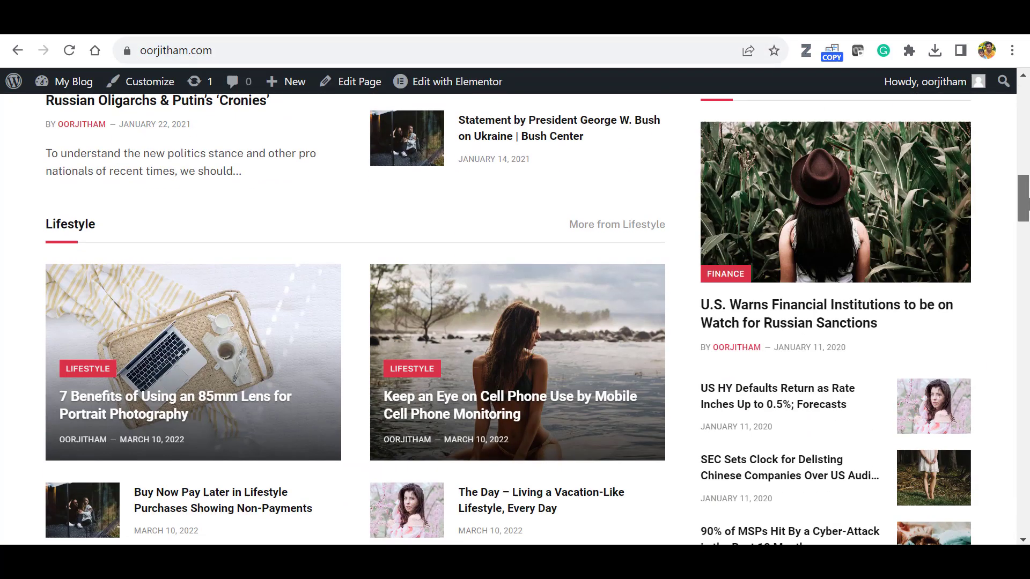
scroll("down", 3)
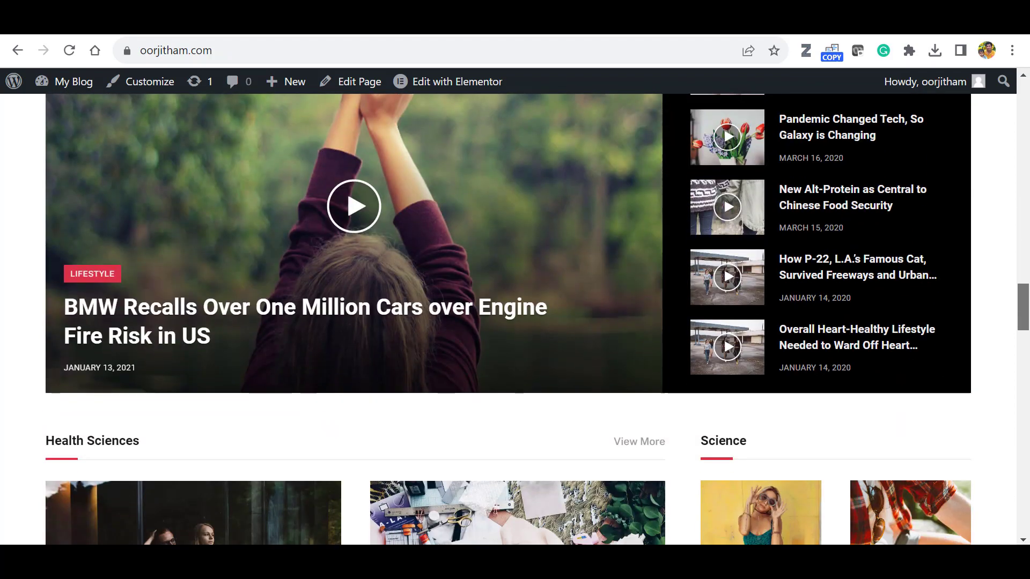
scroll("down", 3)
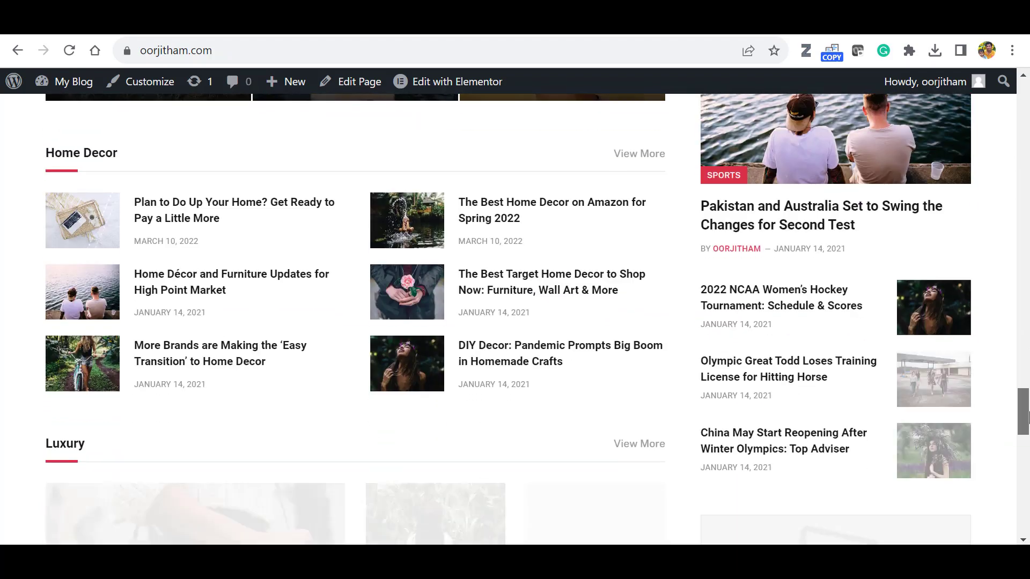
scroll("down", 3)
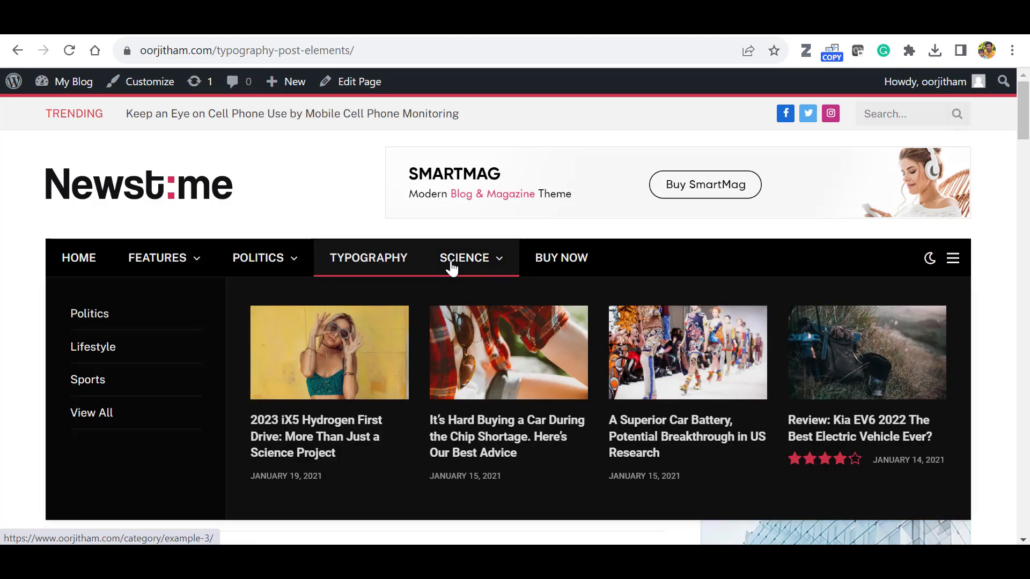
left_click(92, 347)
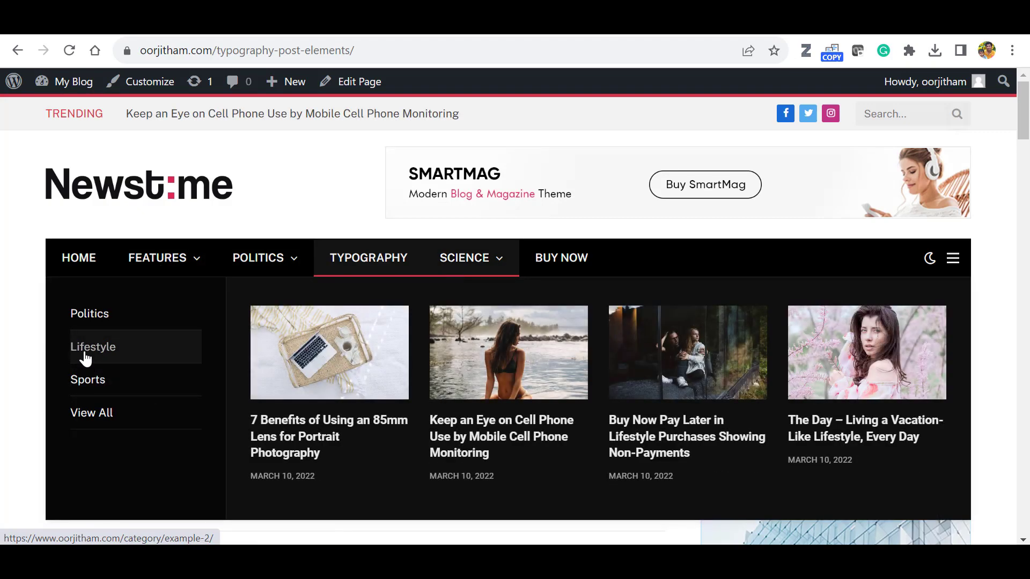
left_click(92, 347)
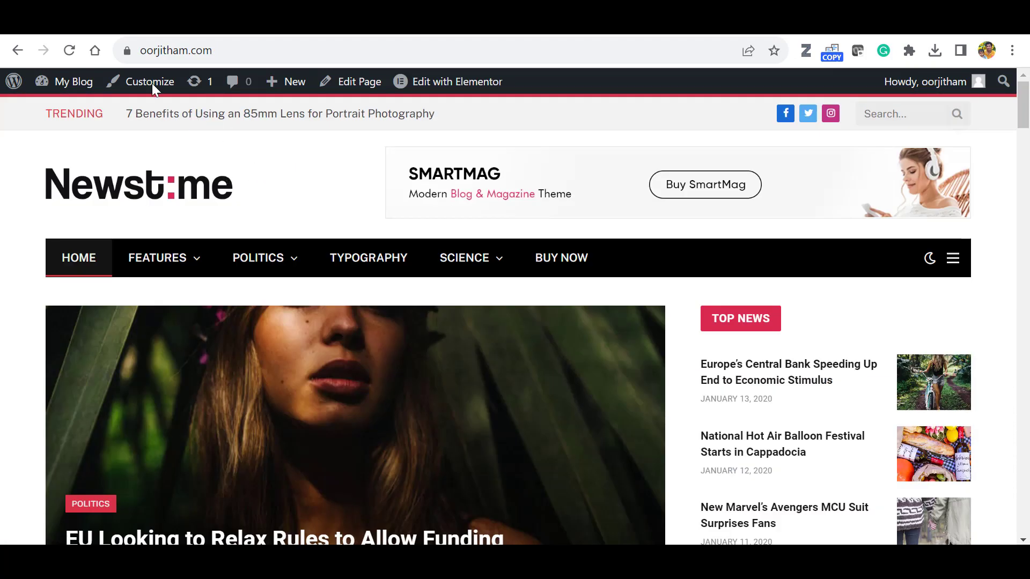
left_click(150, 82)
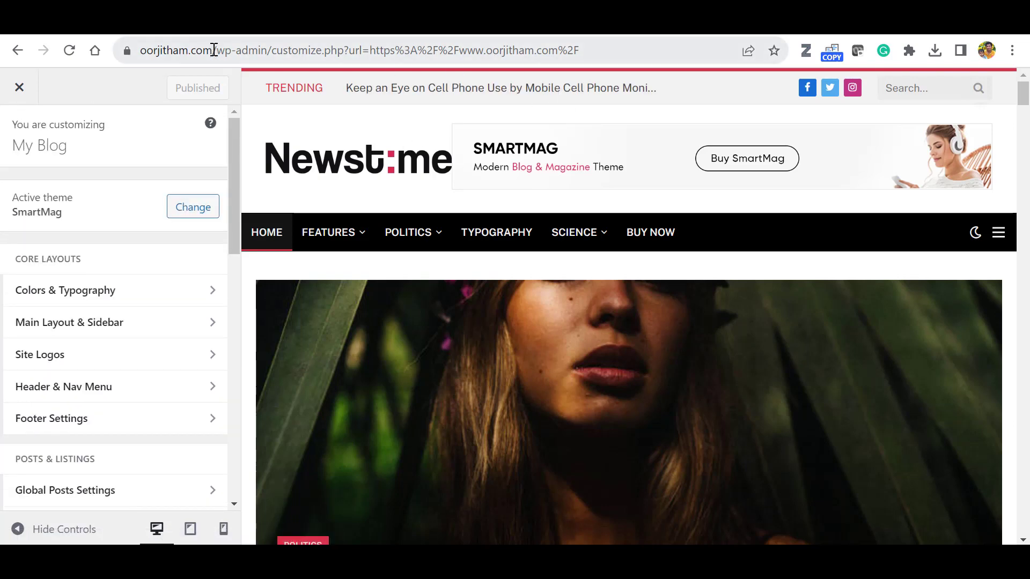
left_click(19, 87)
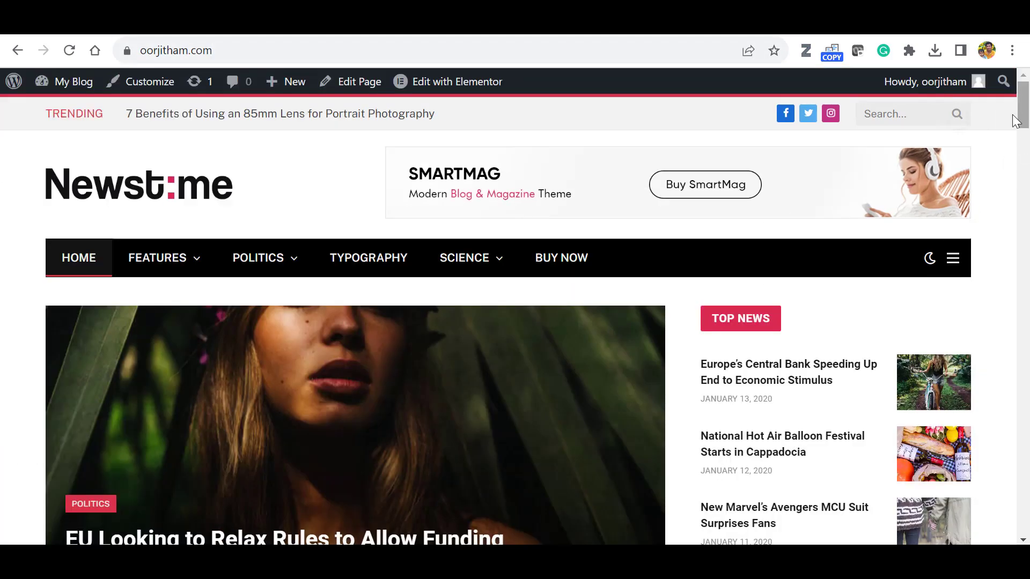
mouse_move(434, 90)
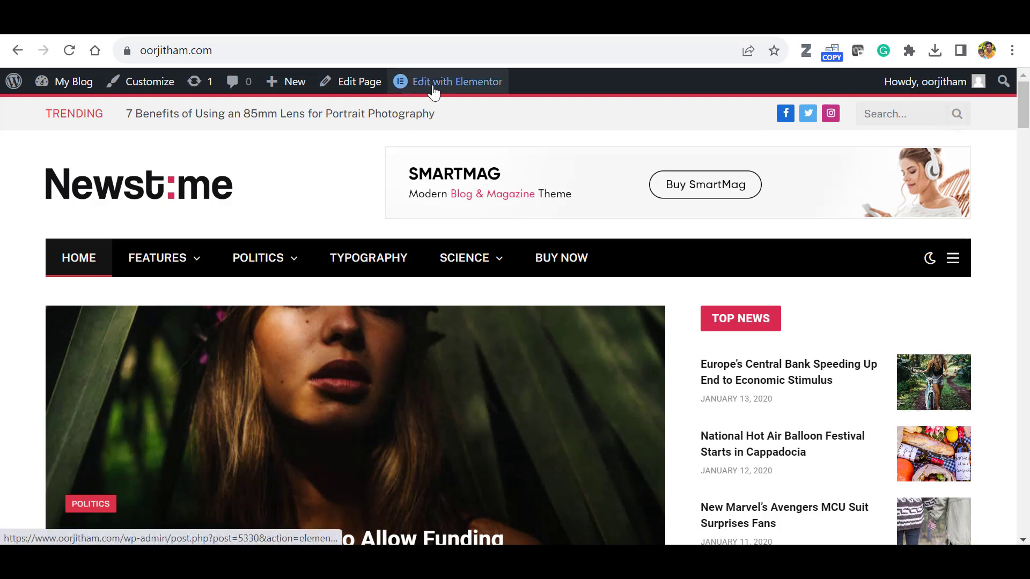
Step: Edit the home page with Elementor, activating the Flexbox Container feature and saving it
left_click(457, 82)
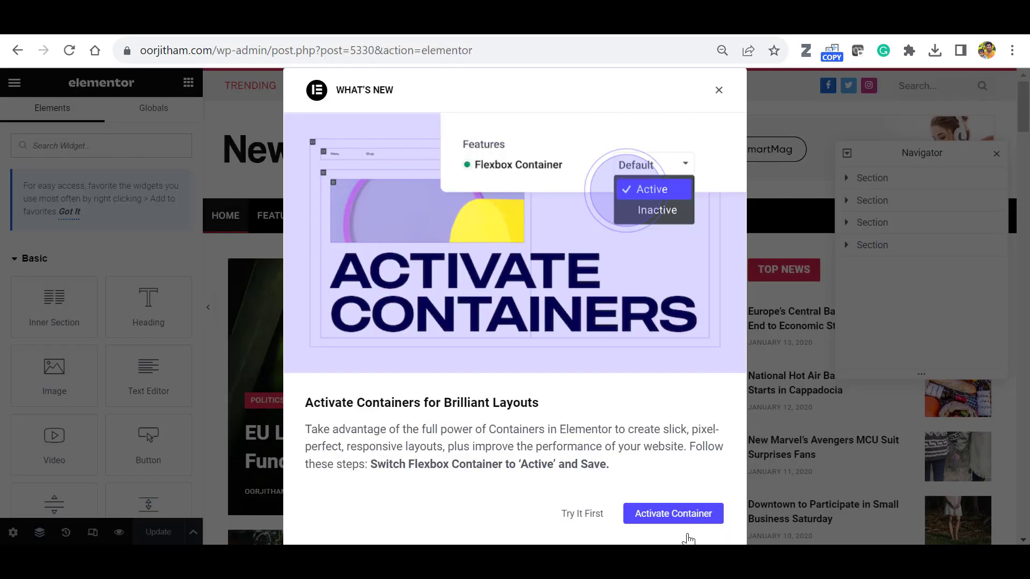
left_click(674, 513)
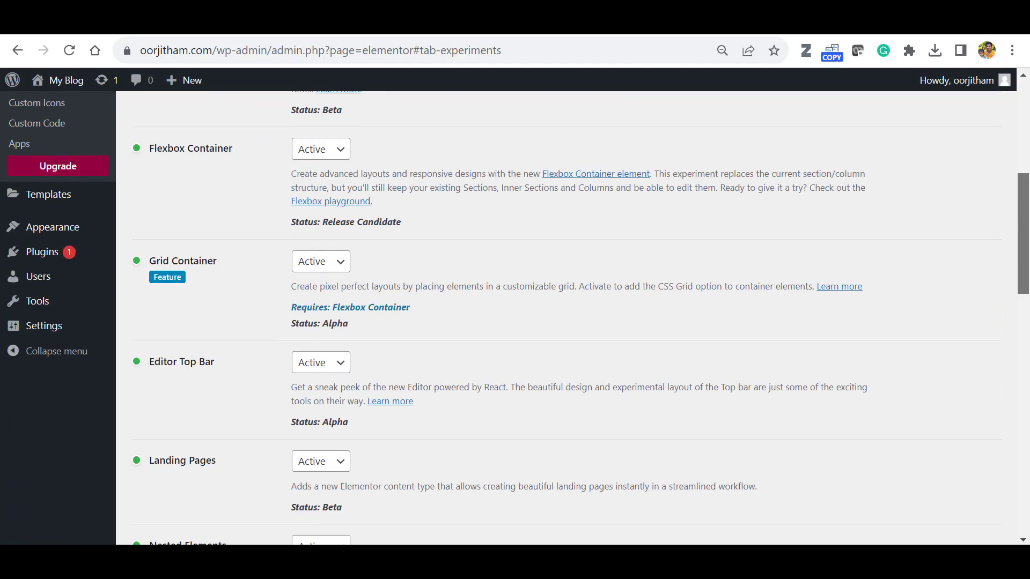
left_click(167, 472)
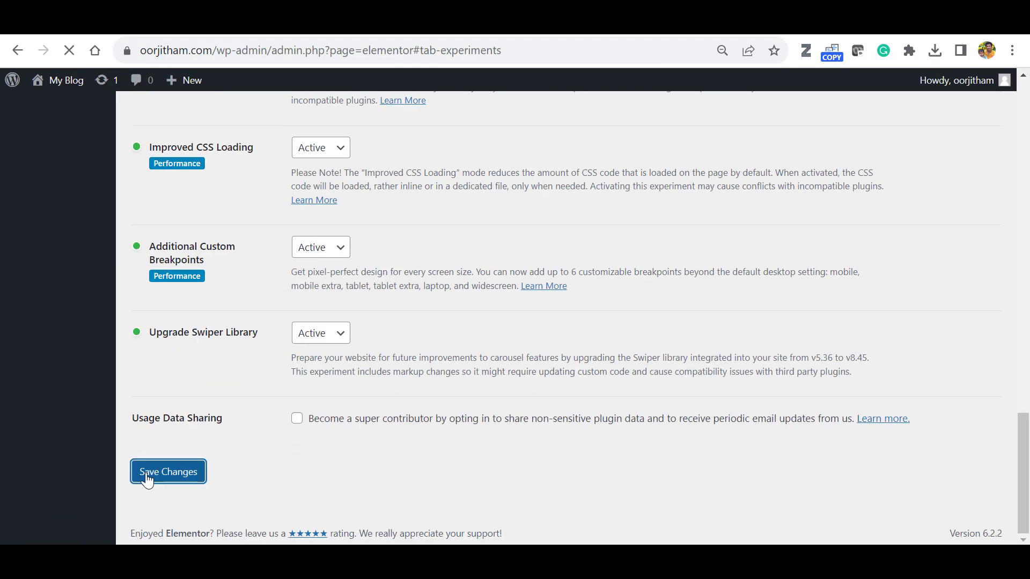
left_click(168, 472)
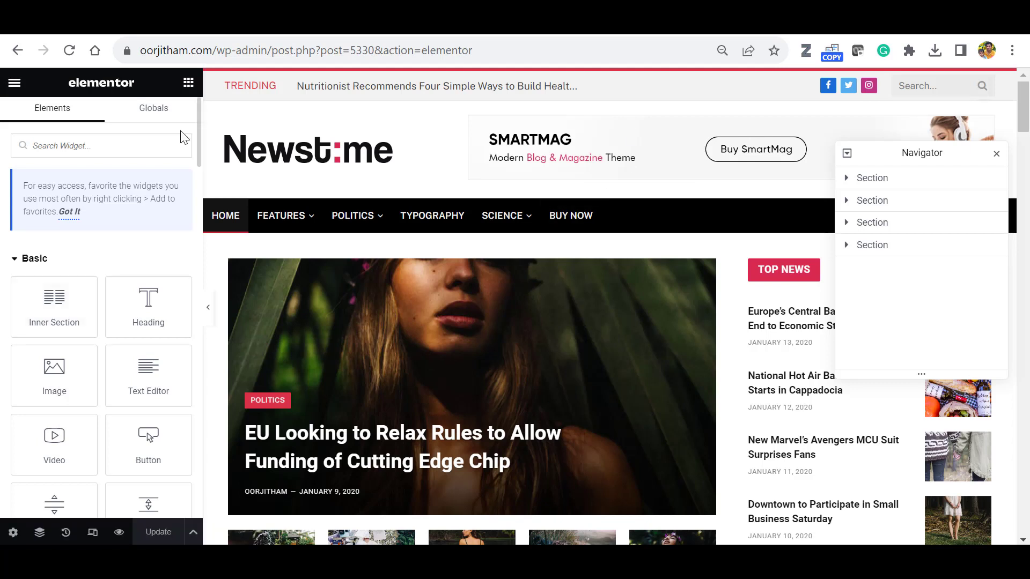
mouse_move(234, 191)
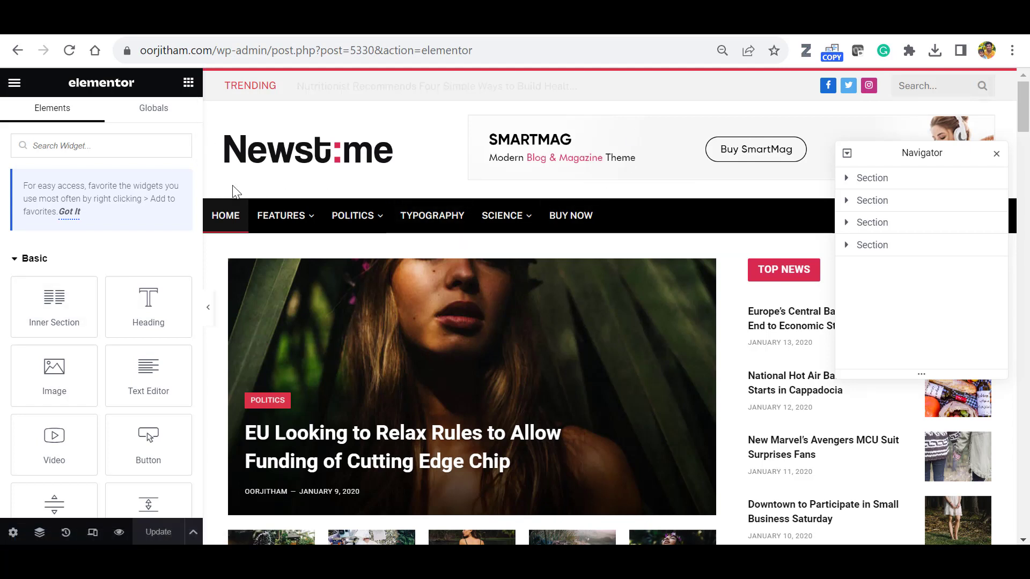